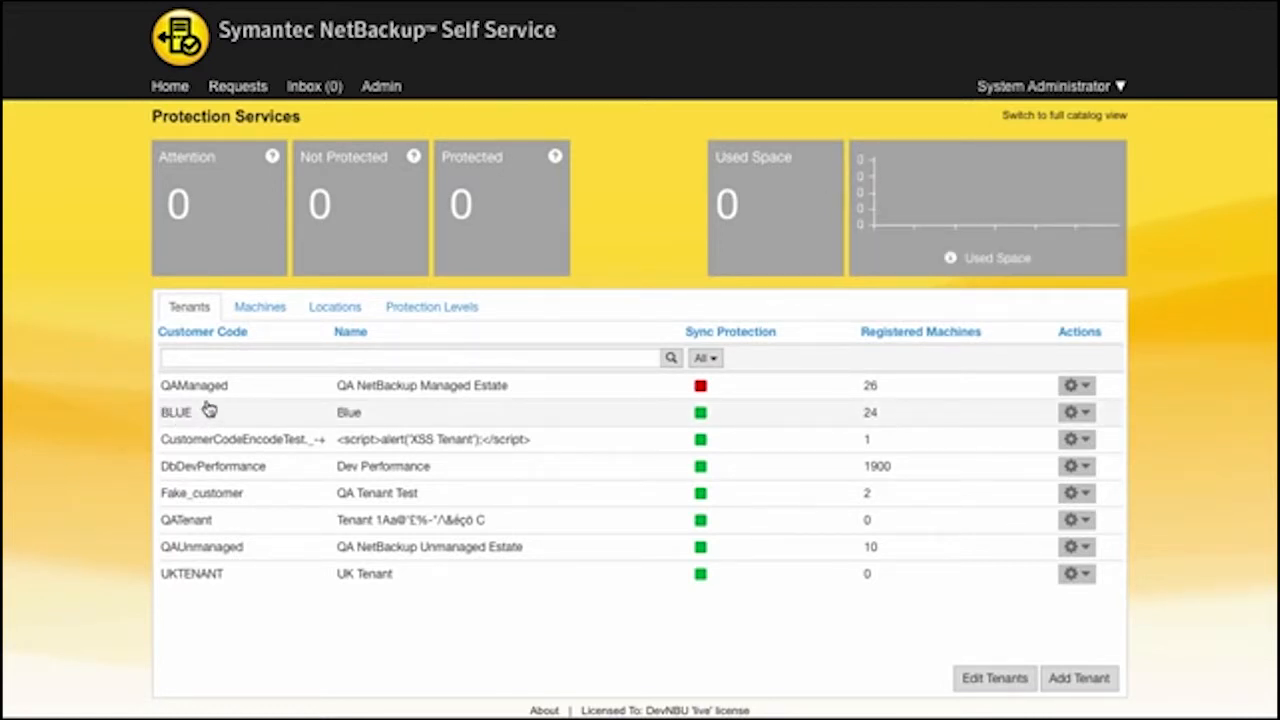
mouse_move(210, 597)
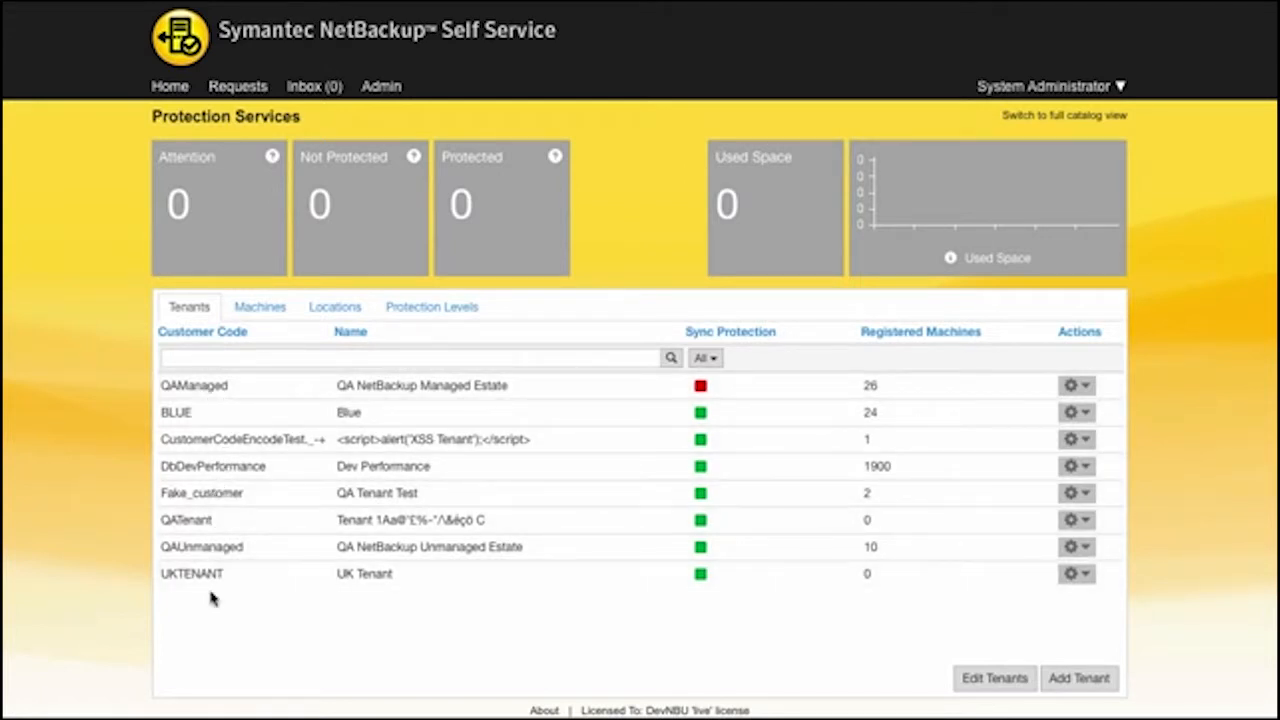
mouse_move(218, 397)
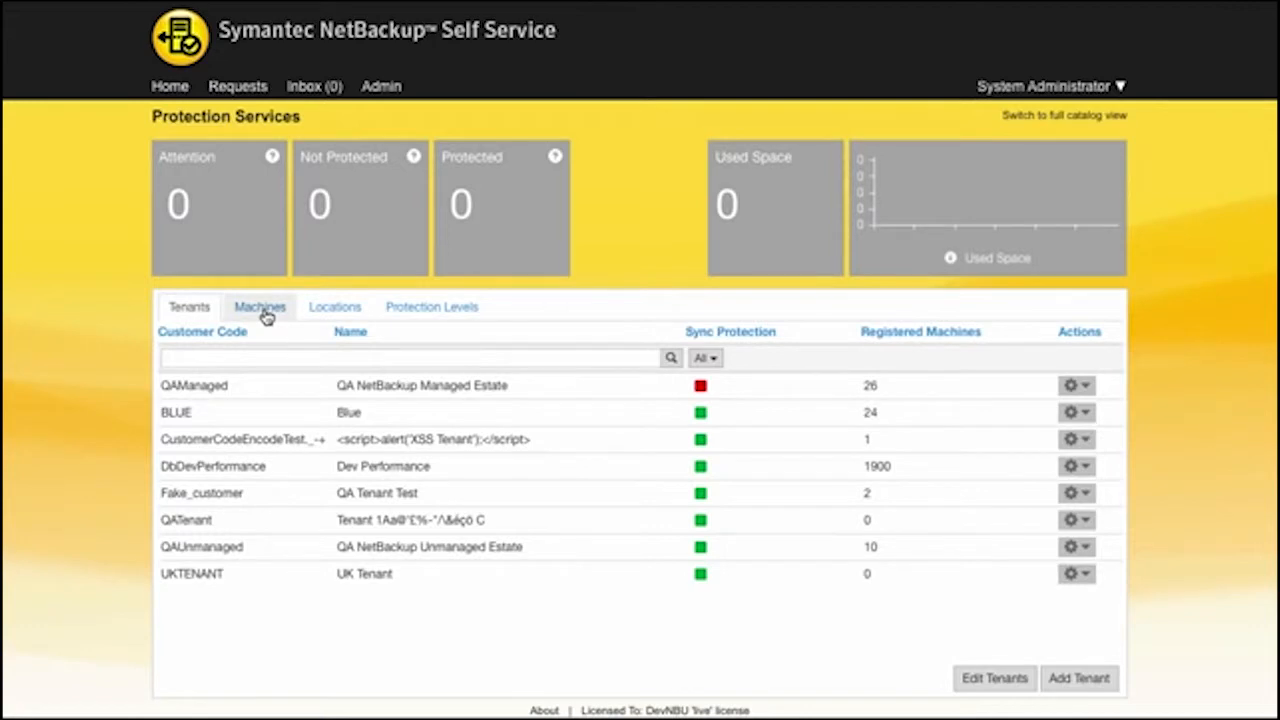
- Show the machines list with locations, policy types and last backup times
left_click(259, 306)
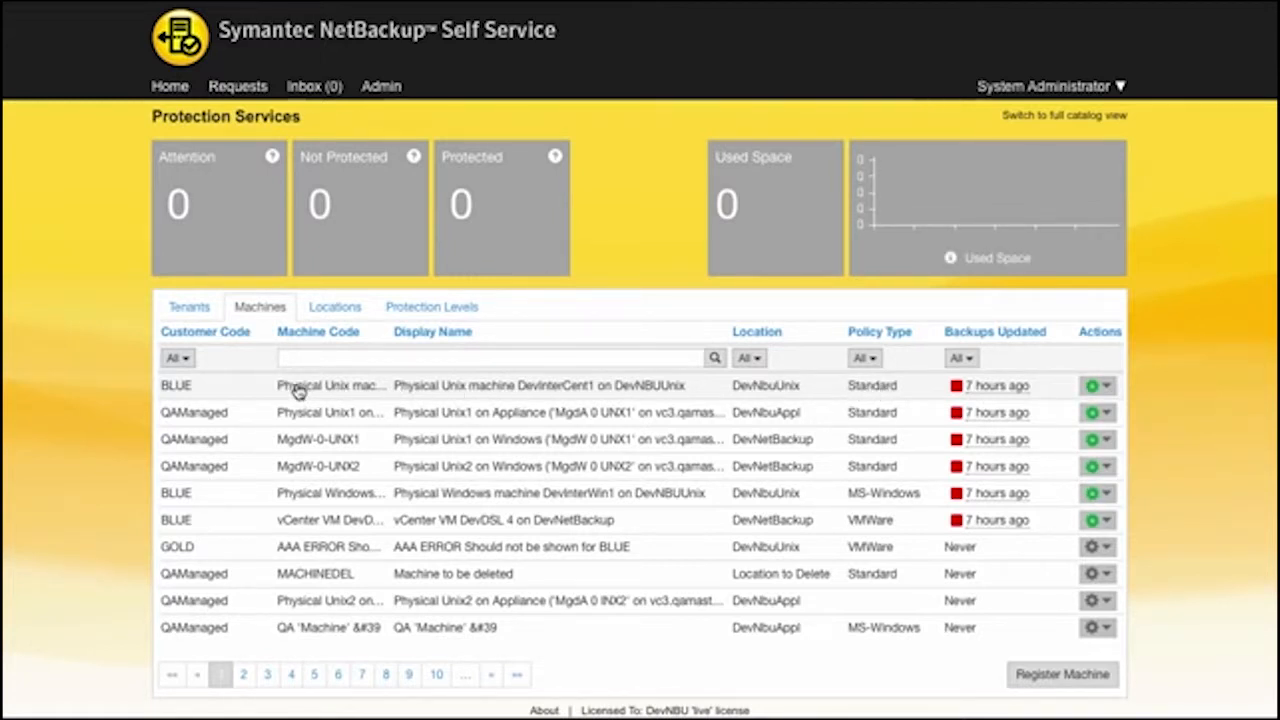
mouse_move(205, 387)
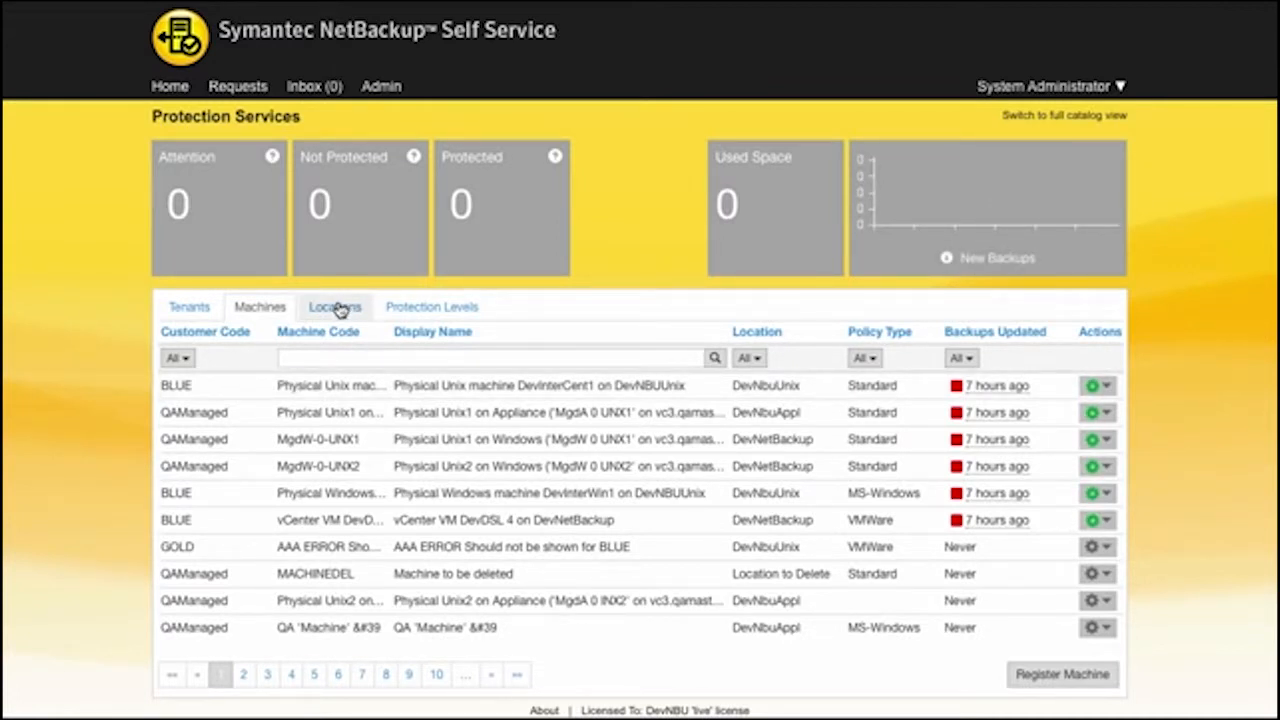
- Show the locations list with each master server's connectivity status
left_click(335, 306)
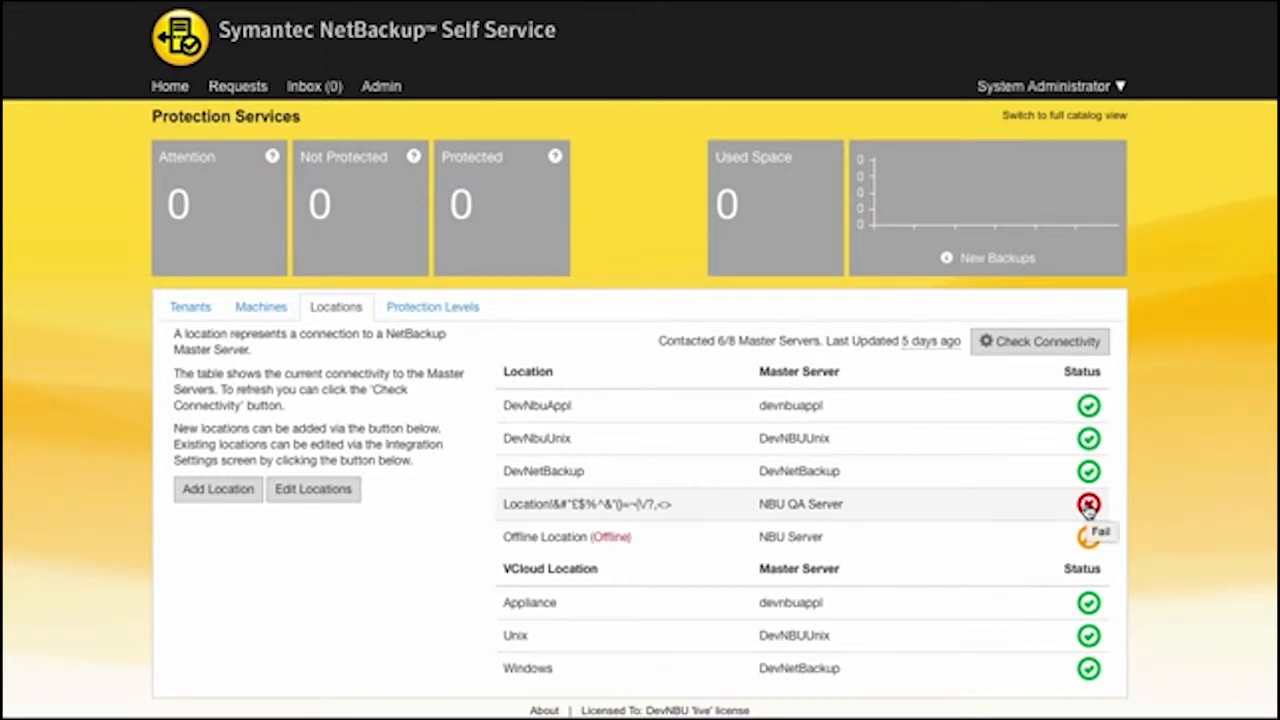
mouse_move(432, 306)
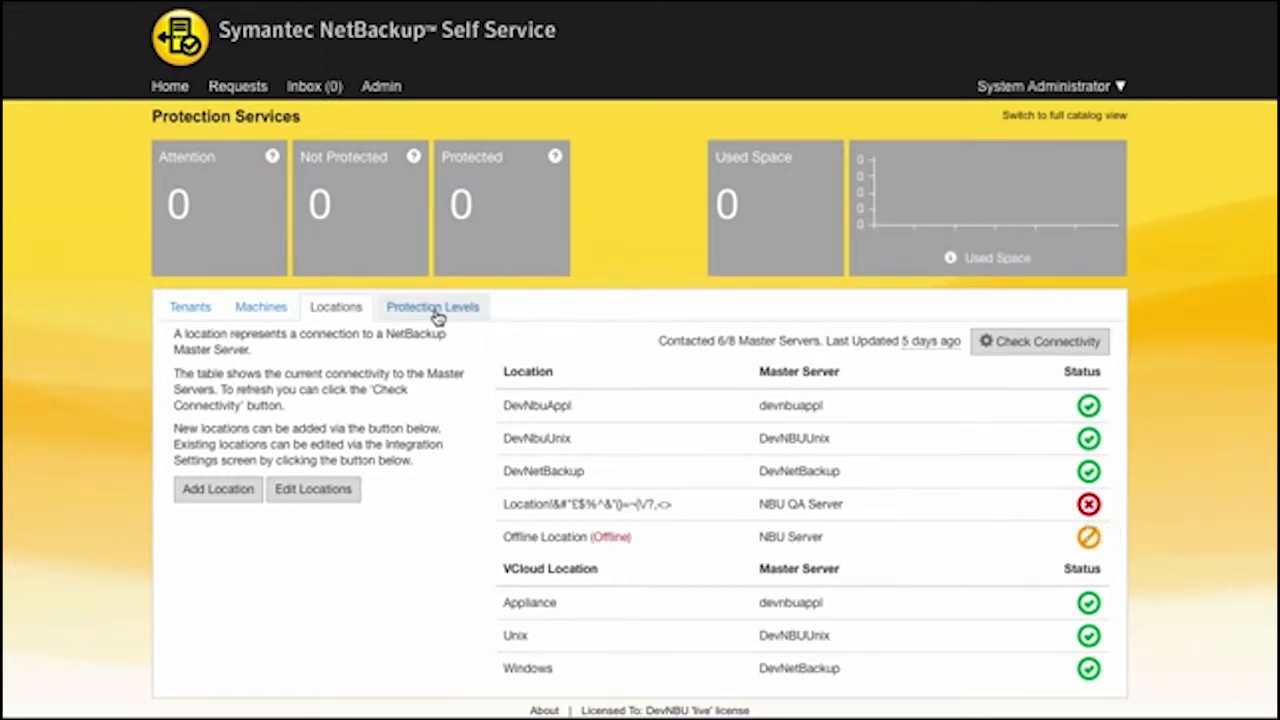
- List the Gold, Silver and Bronze protection levels with their template policy checks
left_click(432, 306)
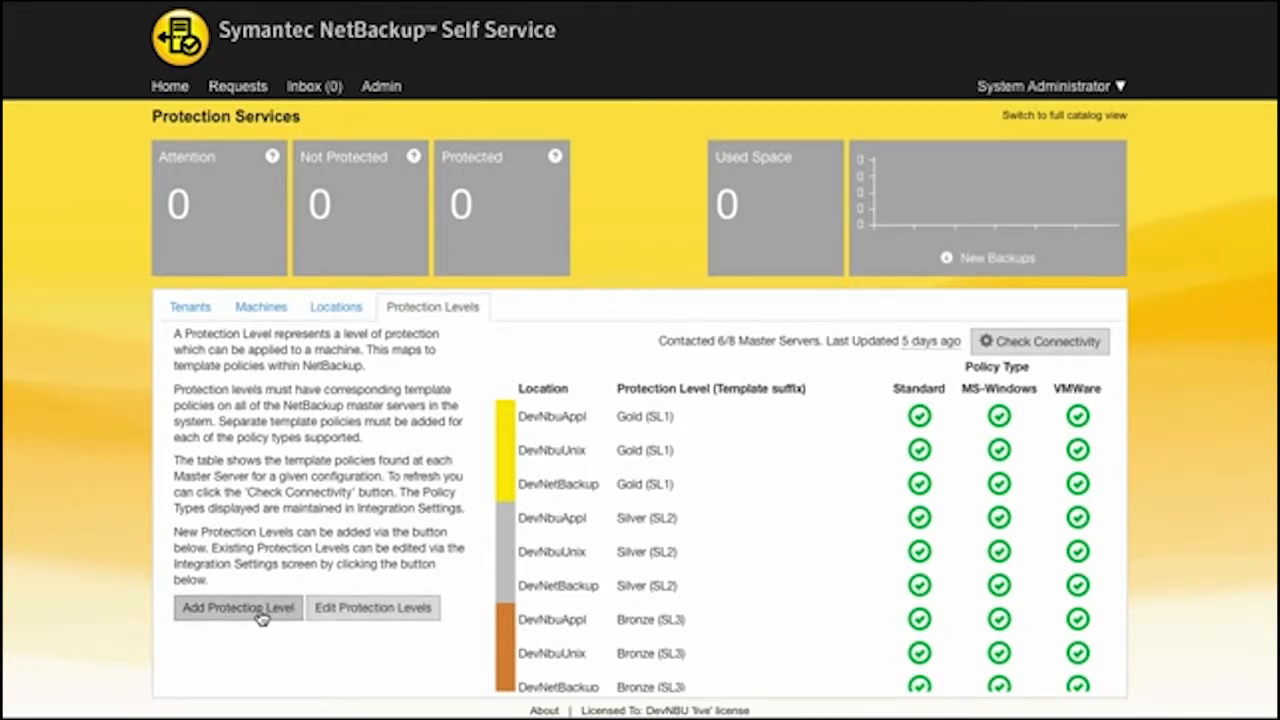
mouse_move(1190, 343)
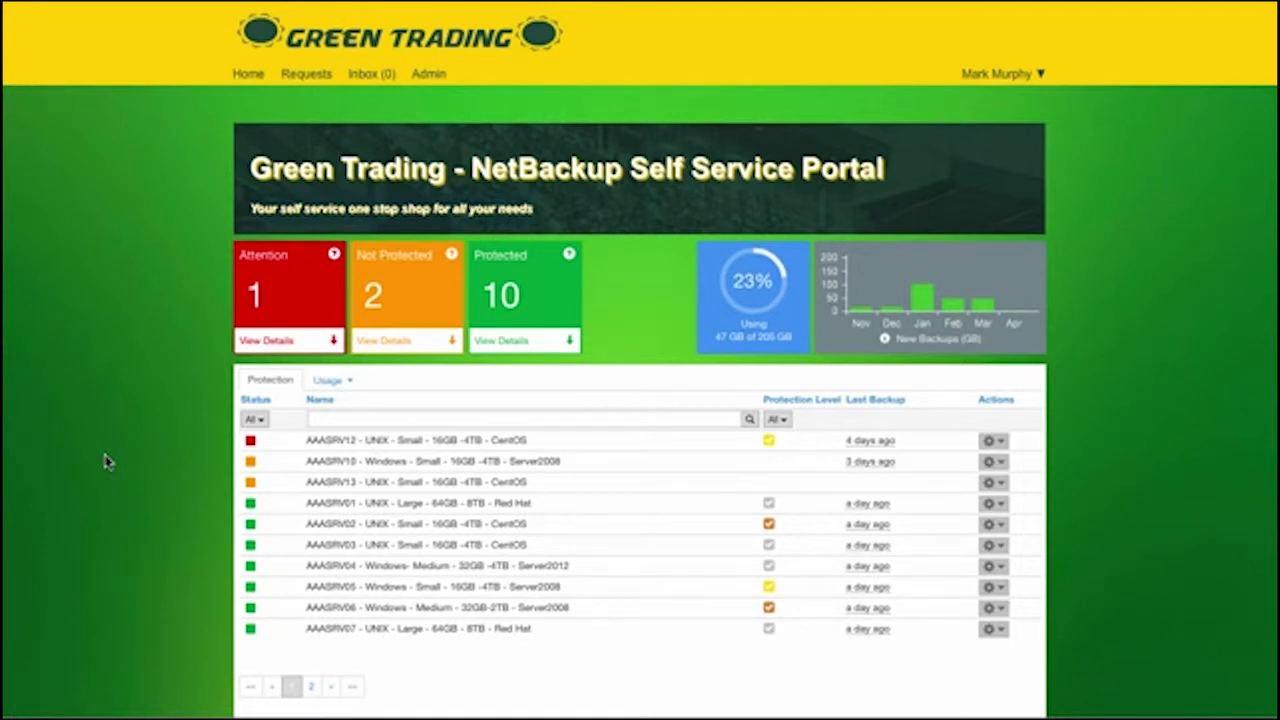
mouse_move(328, 418)
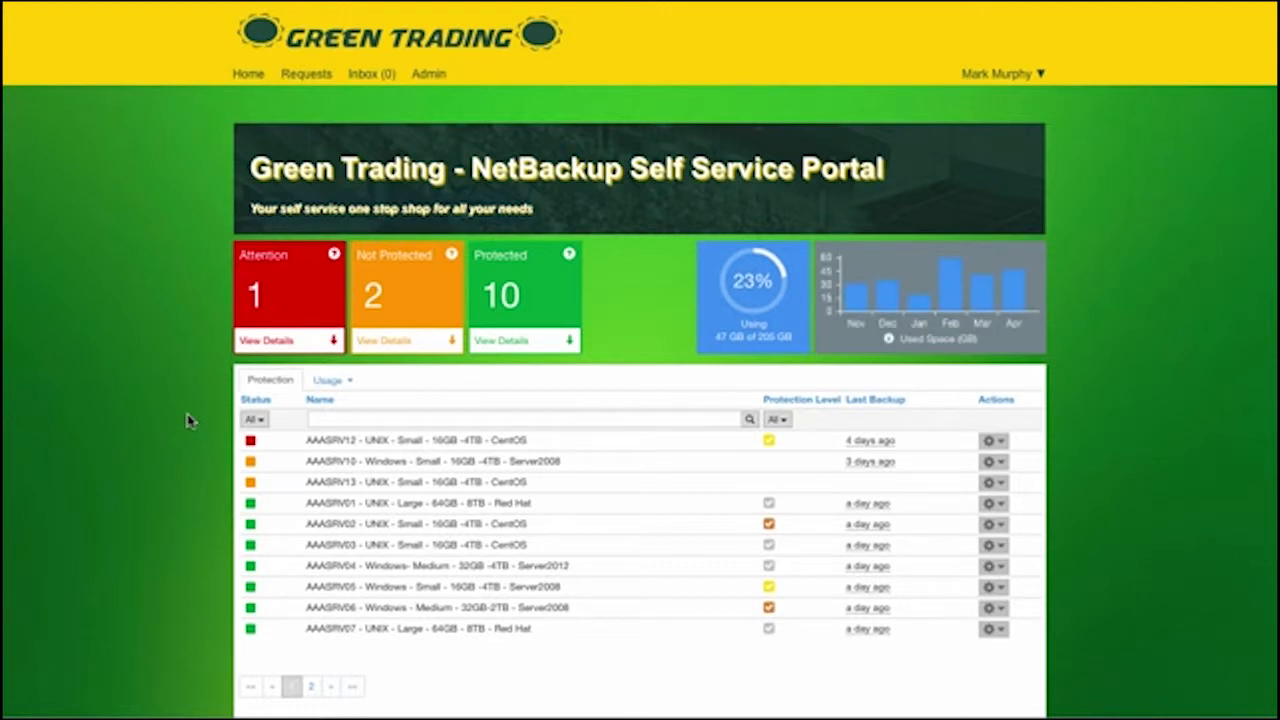
mouse_move(568, 256)
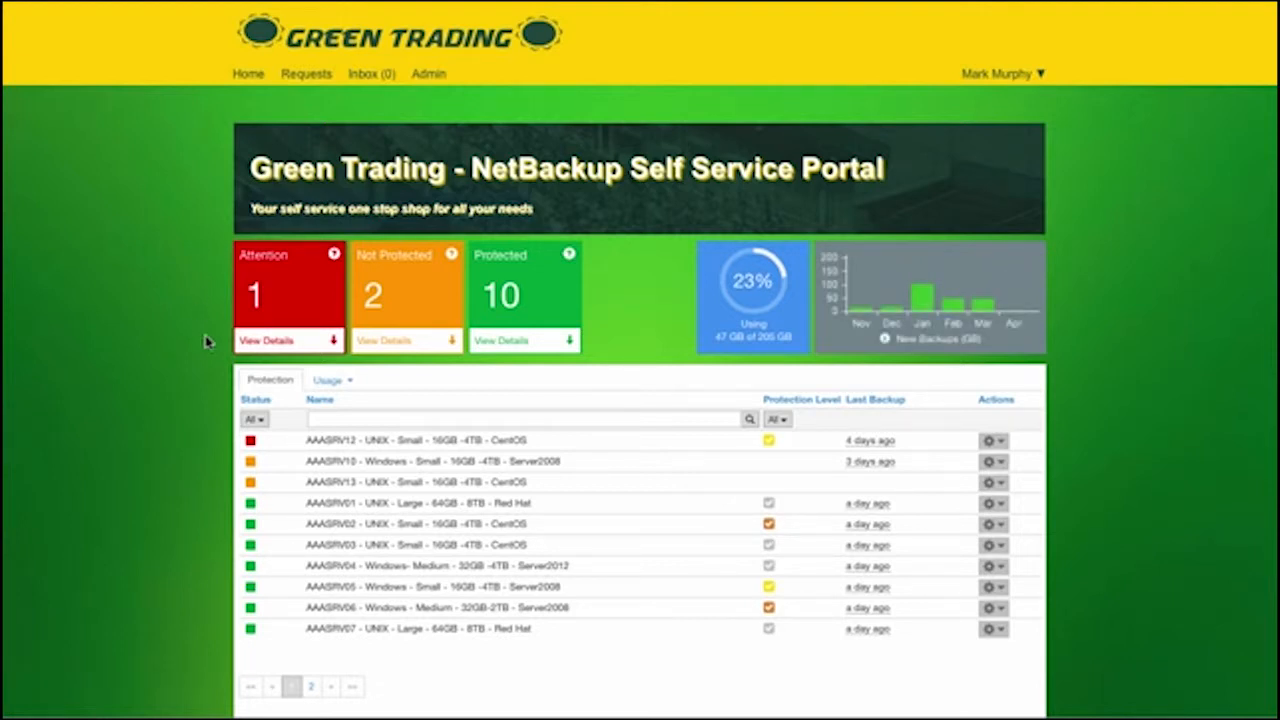
mouse_move(365, 332)
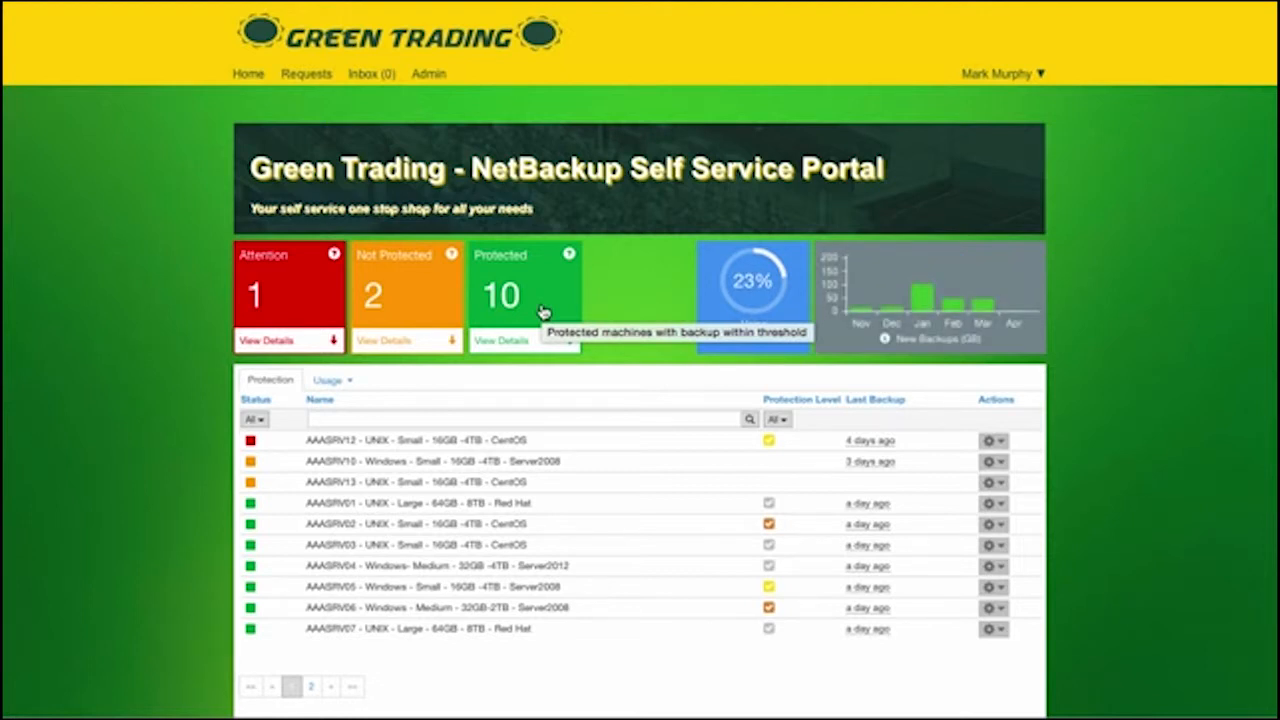
mouse_move(420, 307)
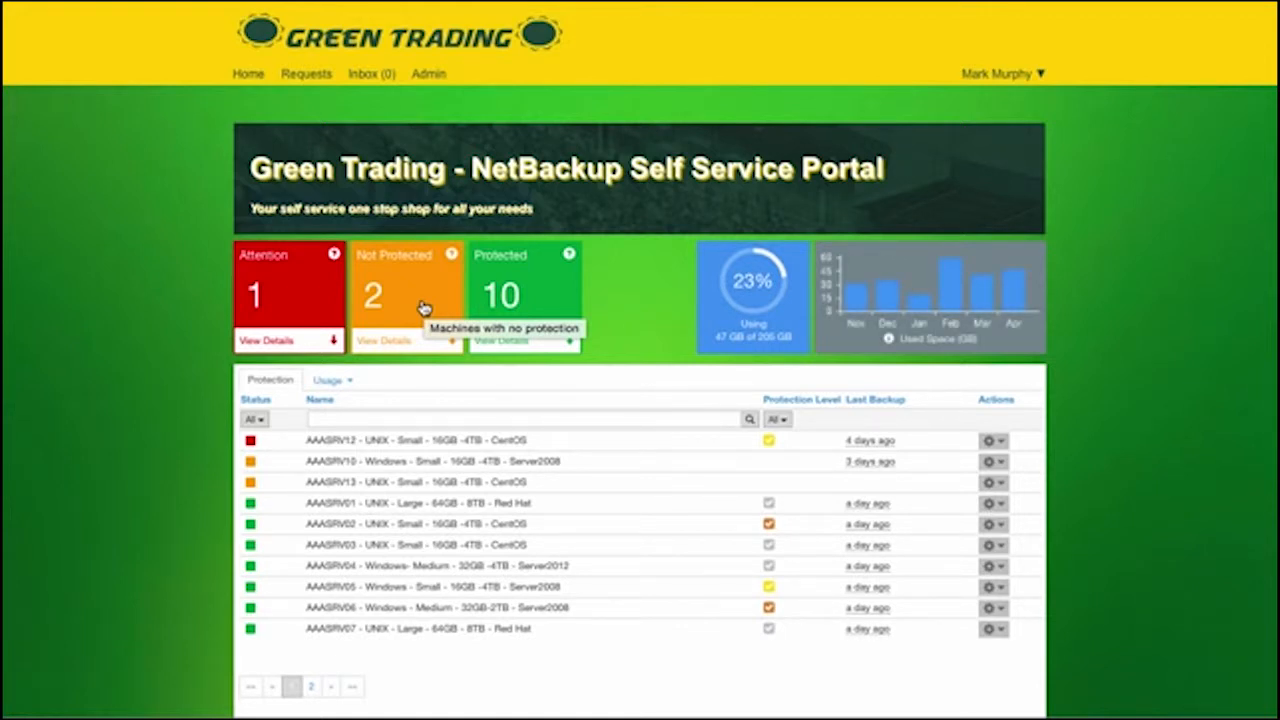
mouse_move(285, 305)
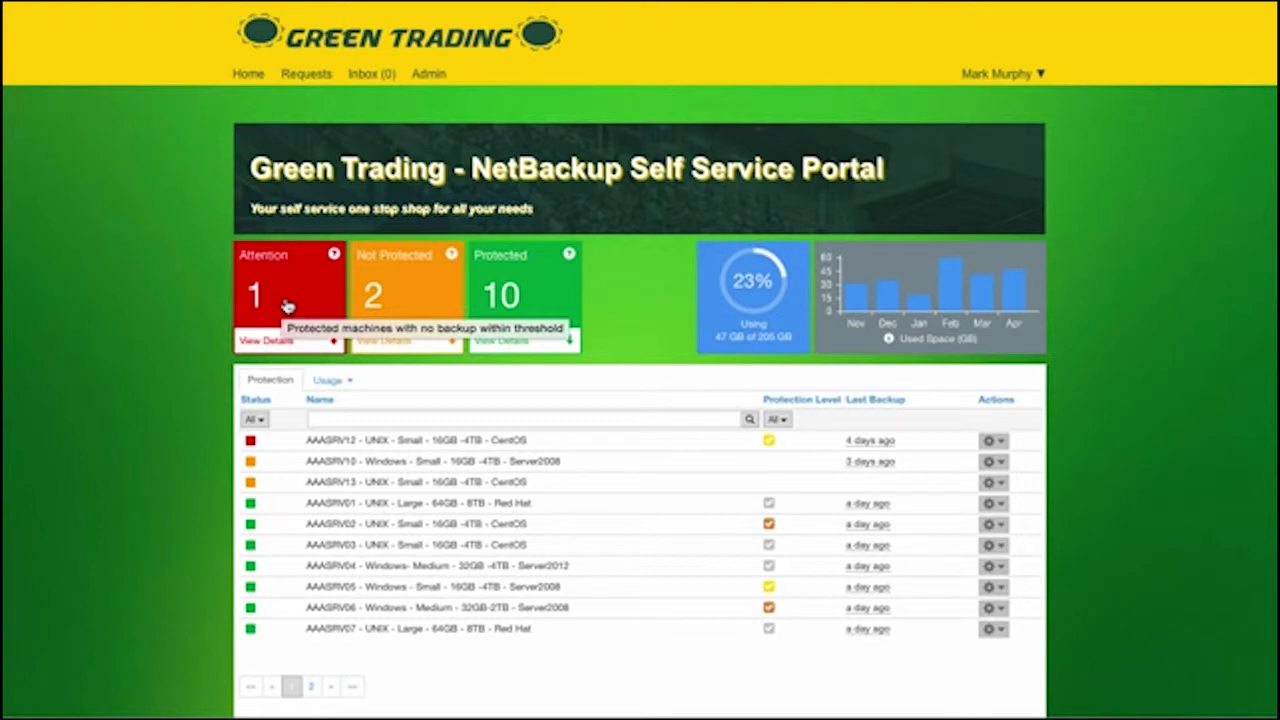
mouse_move(287, 305)
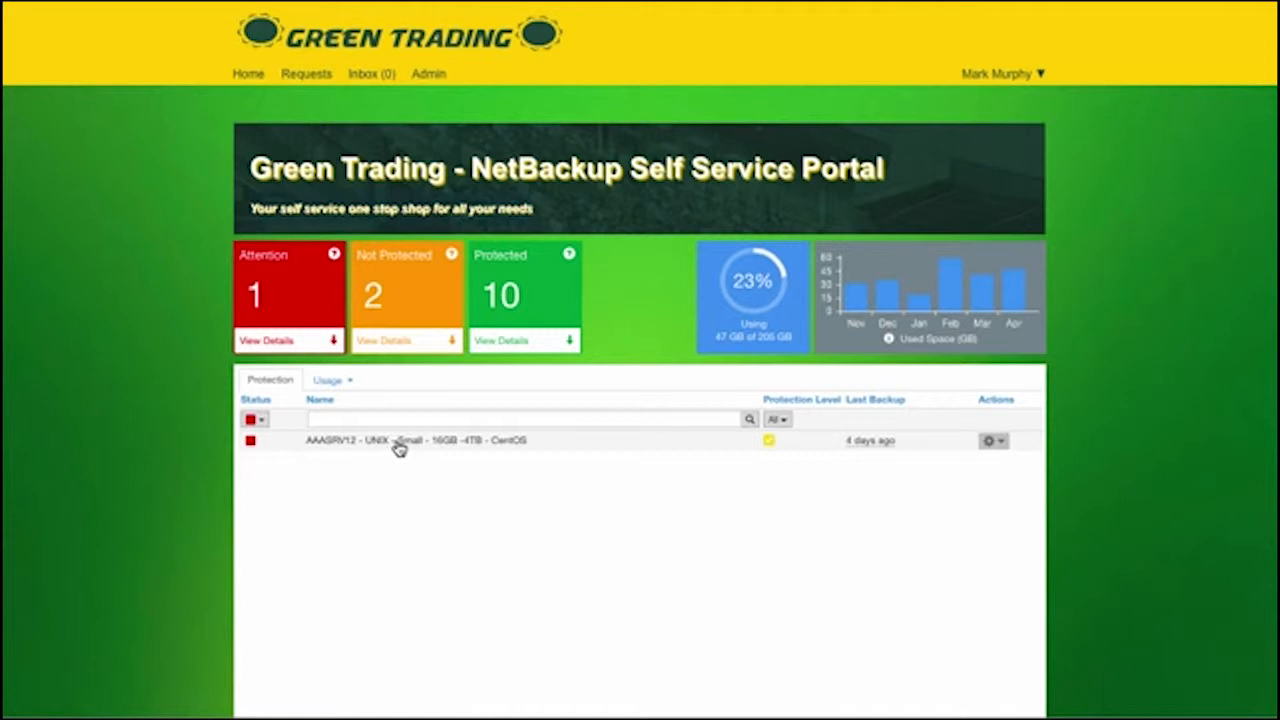
left_click(400, 440)
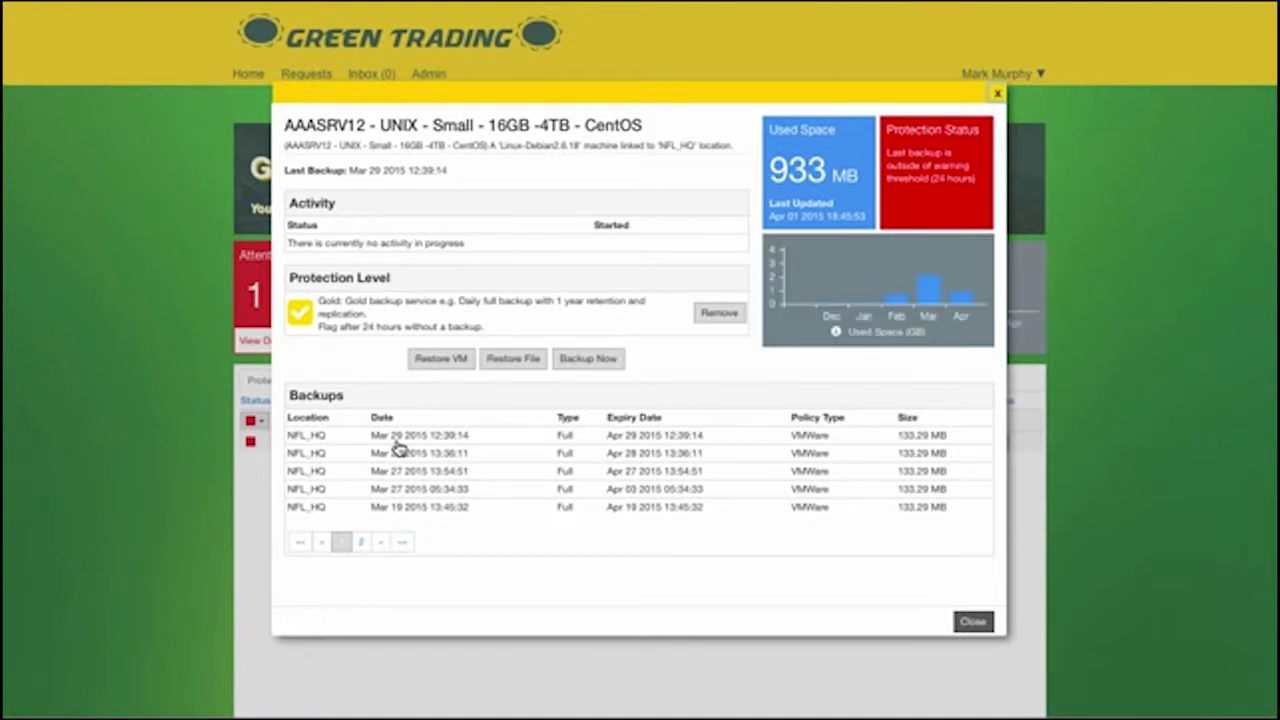
mouse_move(950, 224)
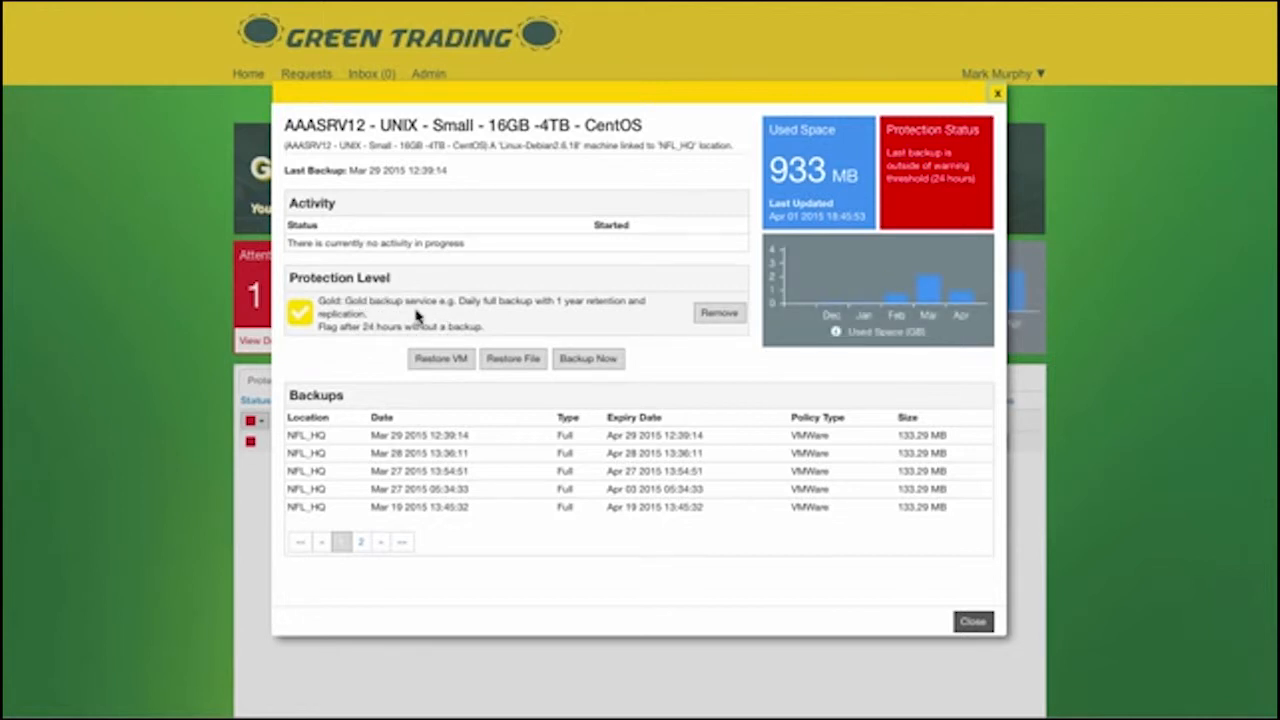
mouse_move(420, 315)
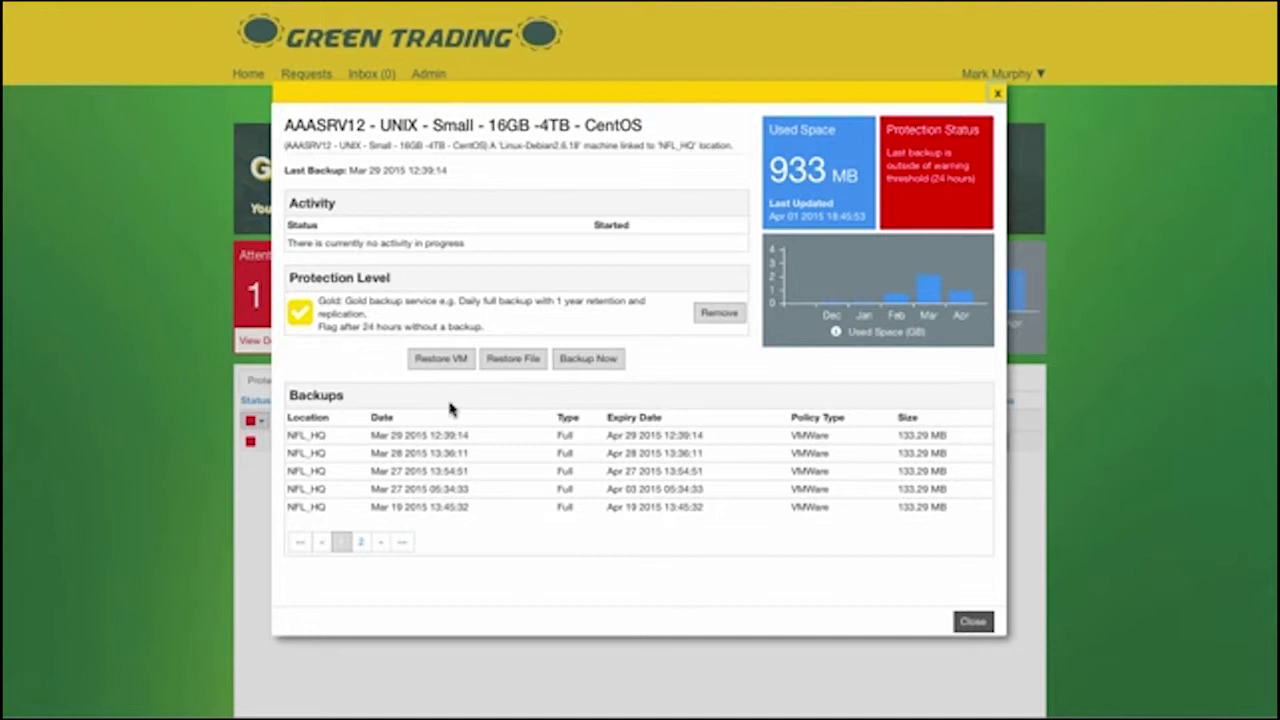
mouse_move(638, 370)
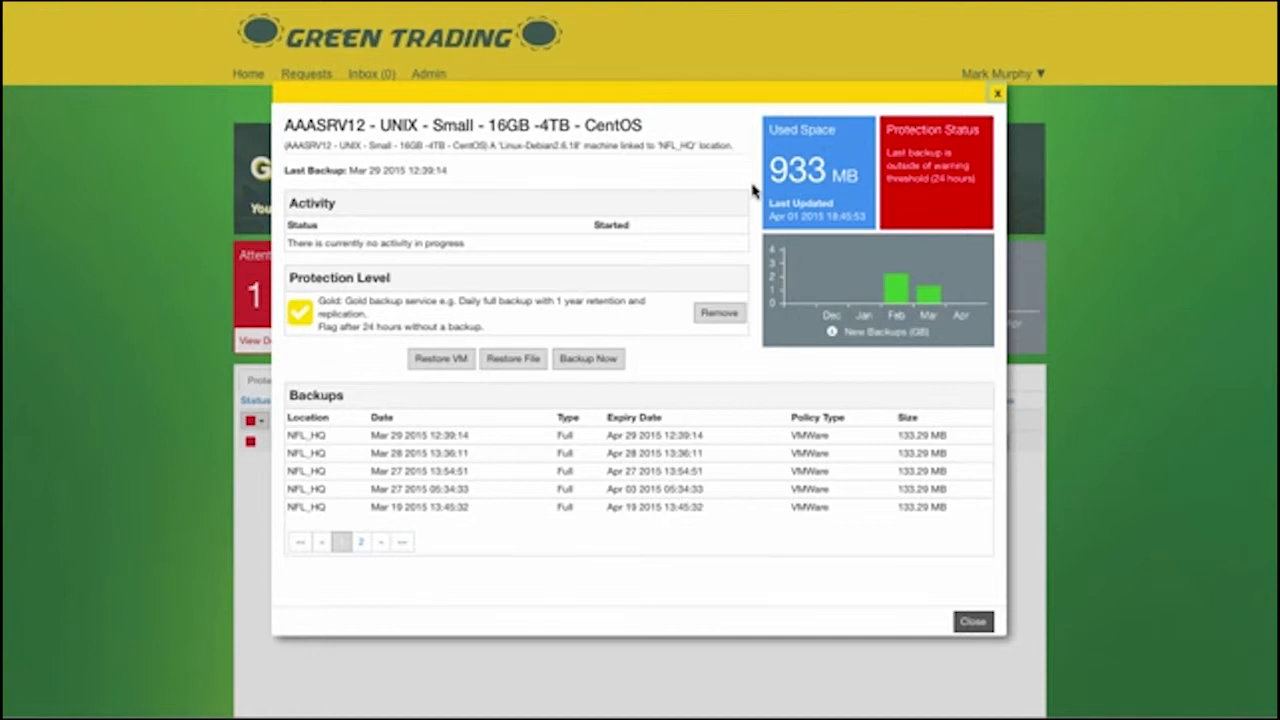
mouse_move(683, 225)
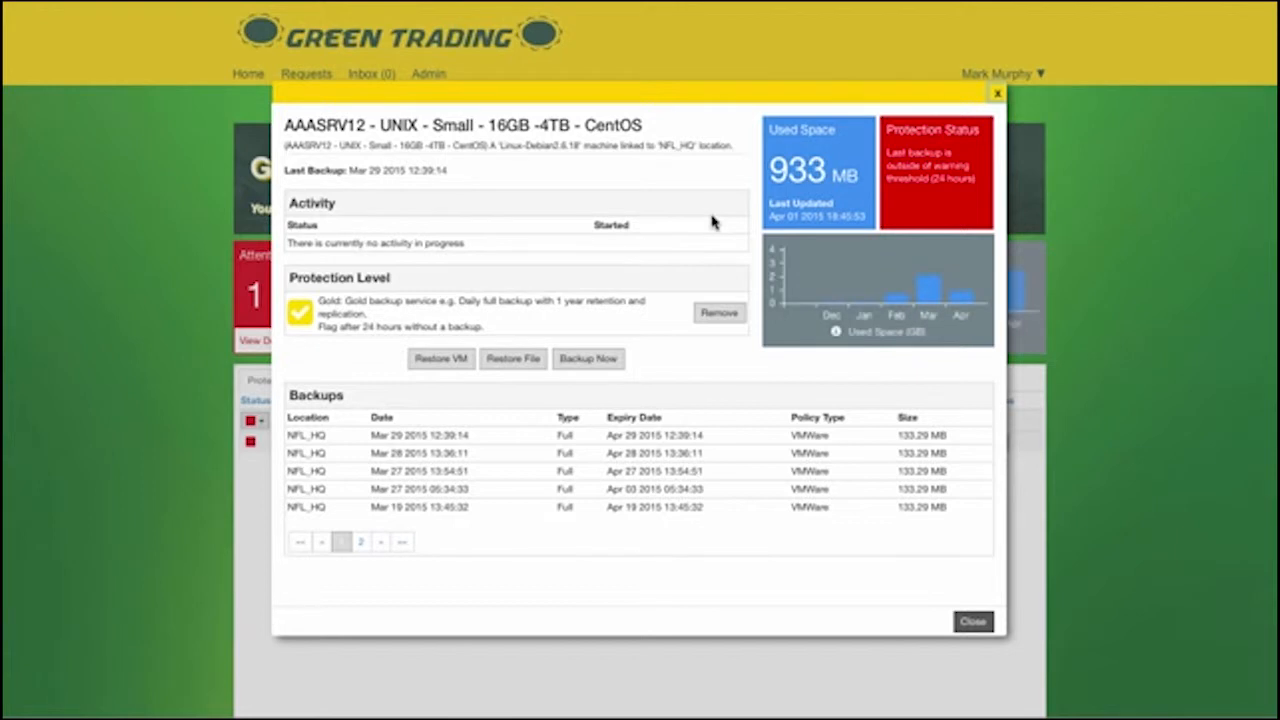
mouse_move(910, 377)
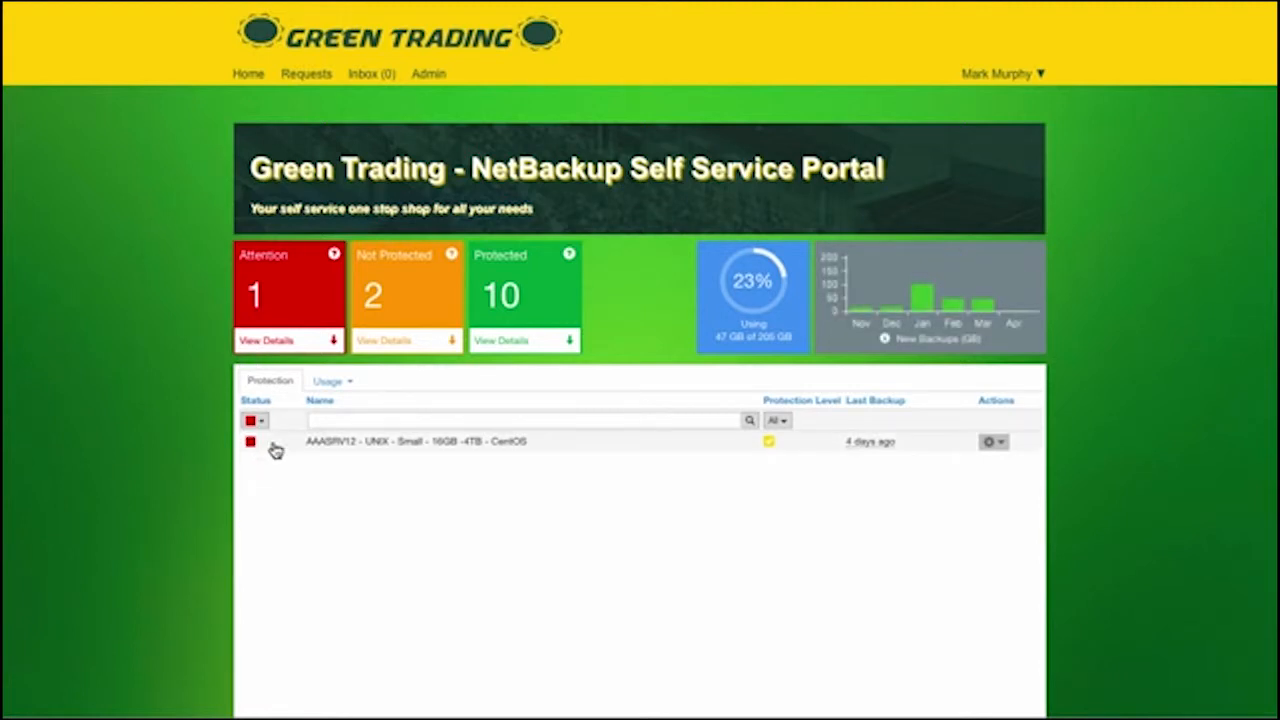
- Set the Status filter to All so every Green Trading machine is listed
left_click(254, 420)
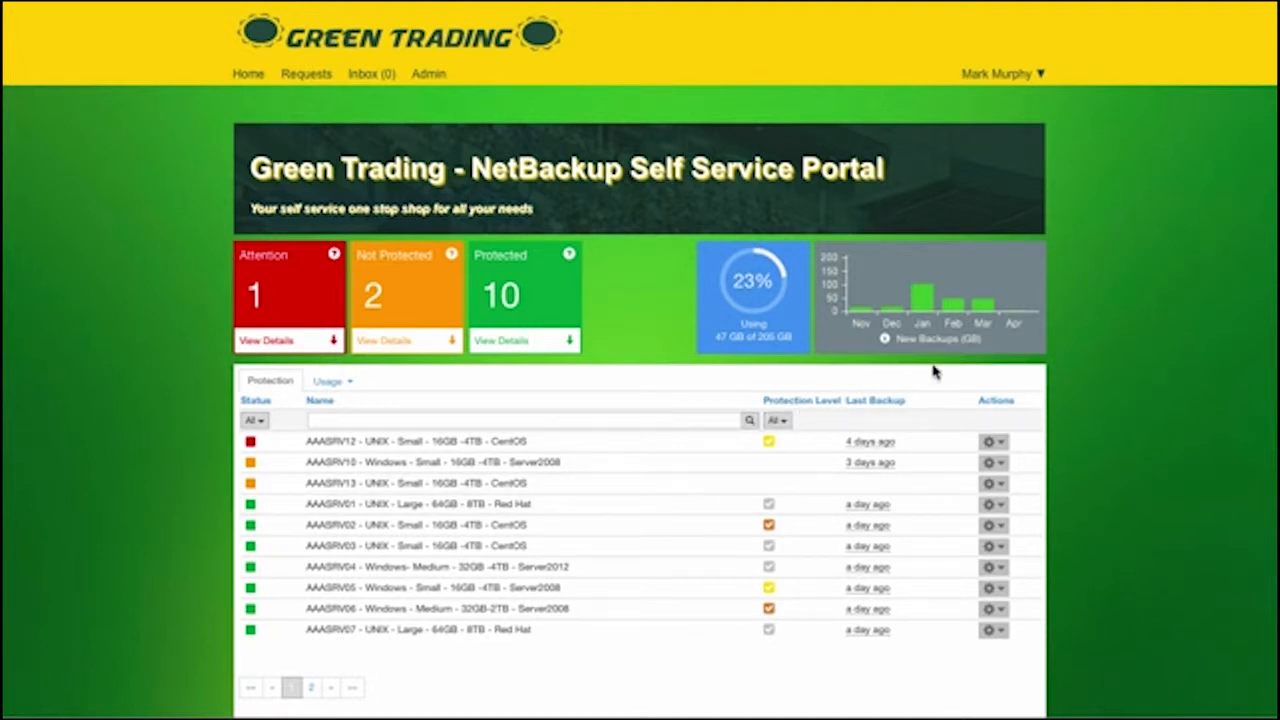
mouse_move(790, 367)
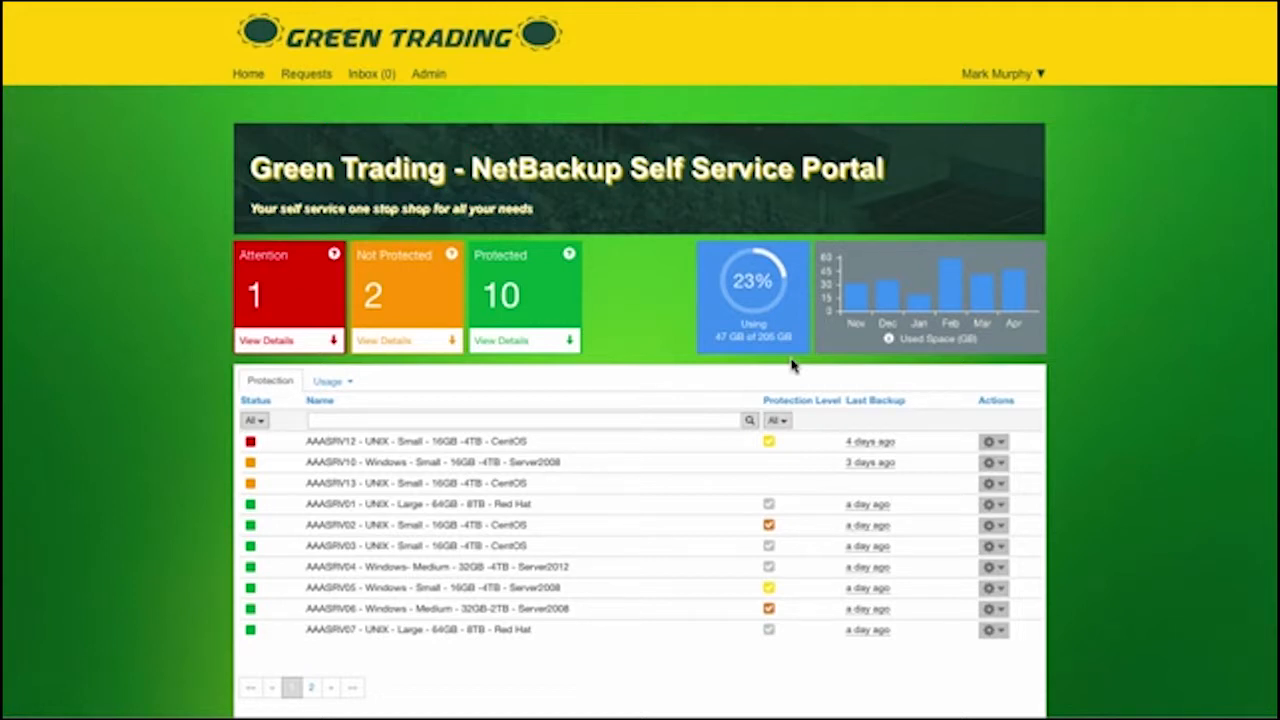
left_click(884, 338)
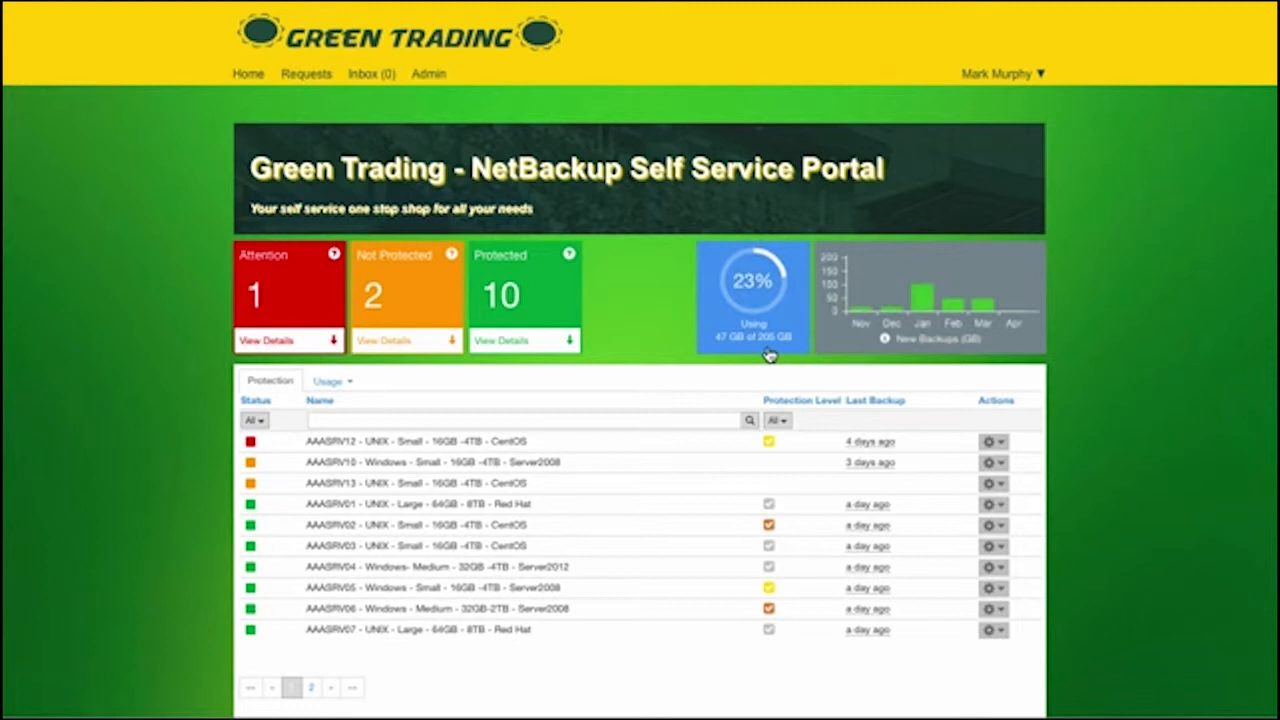
mouse_move(755, 318)
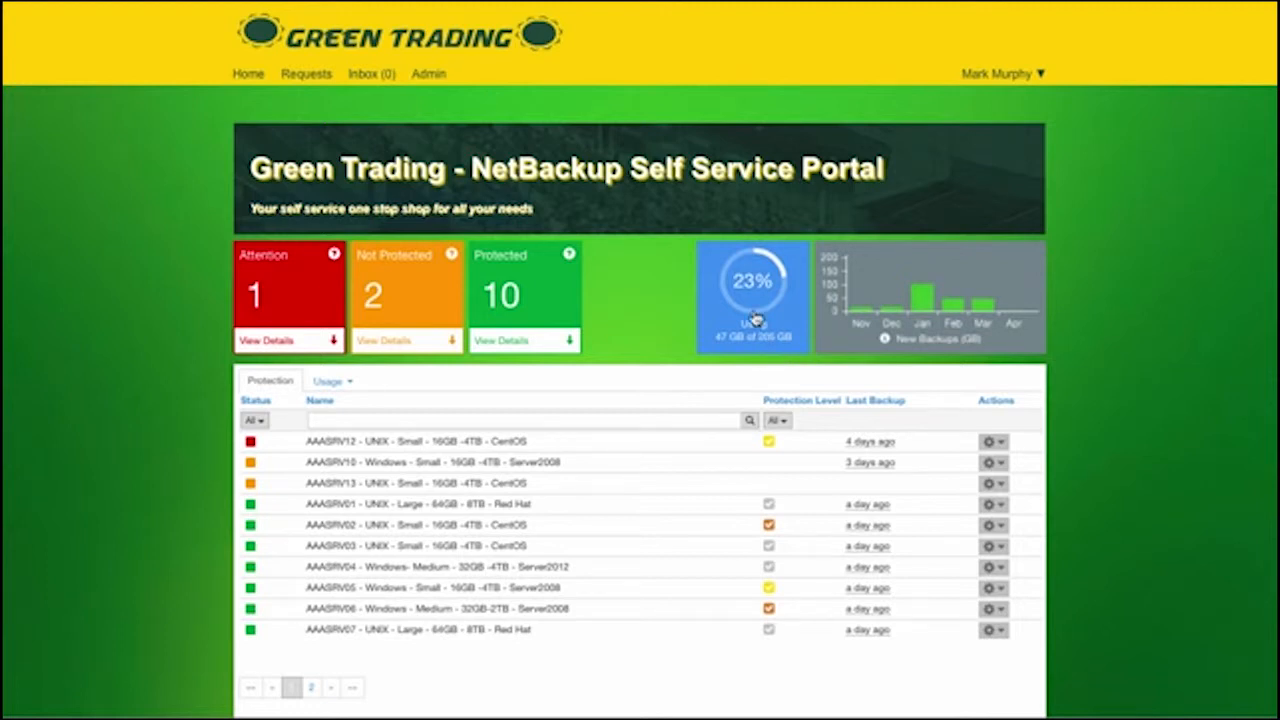
mouse_move(770, 322)
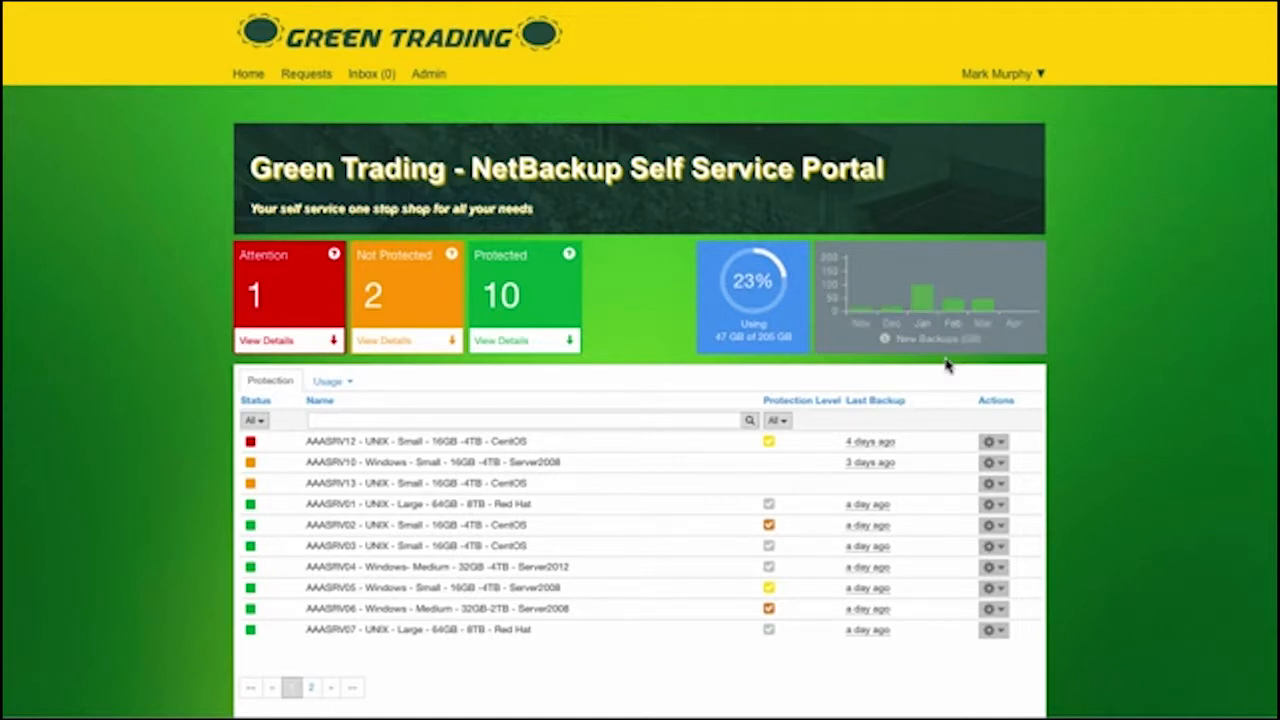
left_click(884, 339)
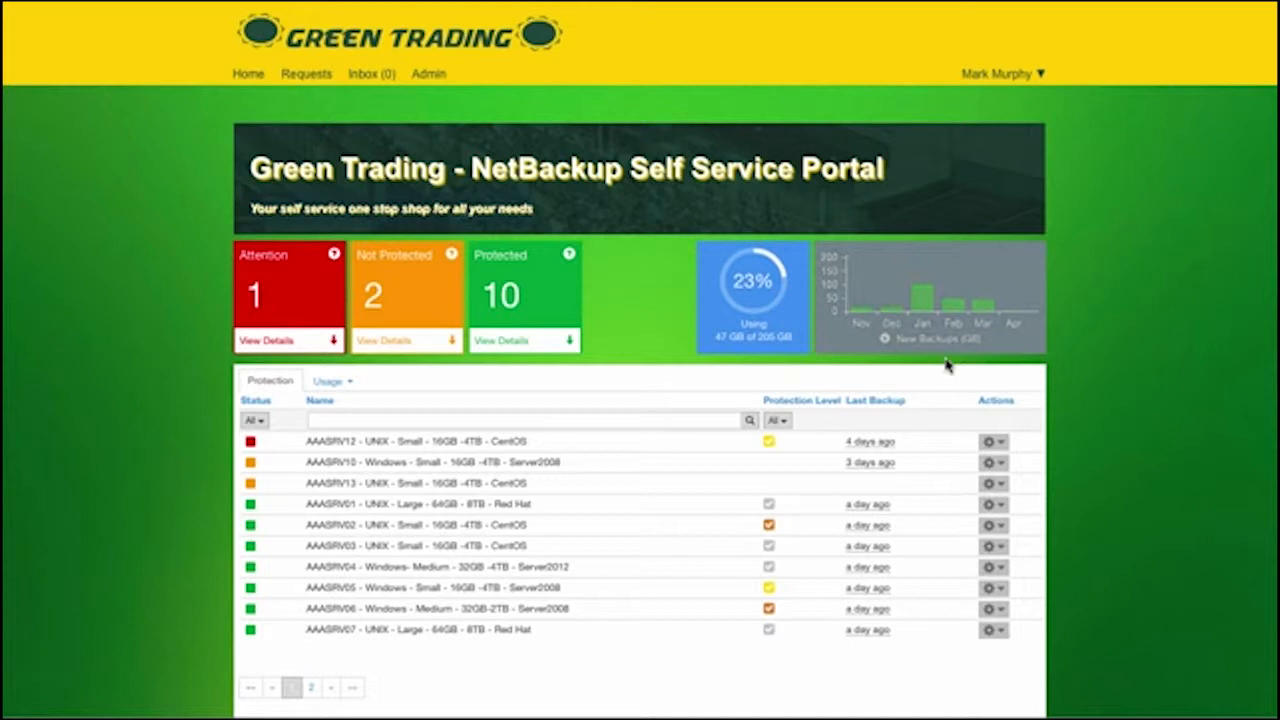
left_click(886, 338)
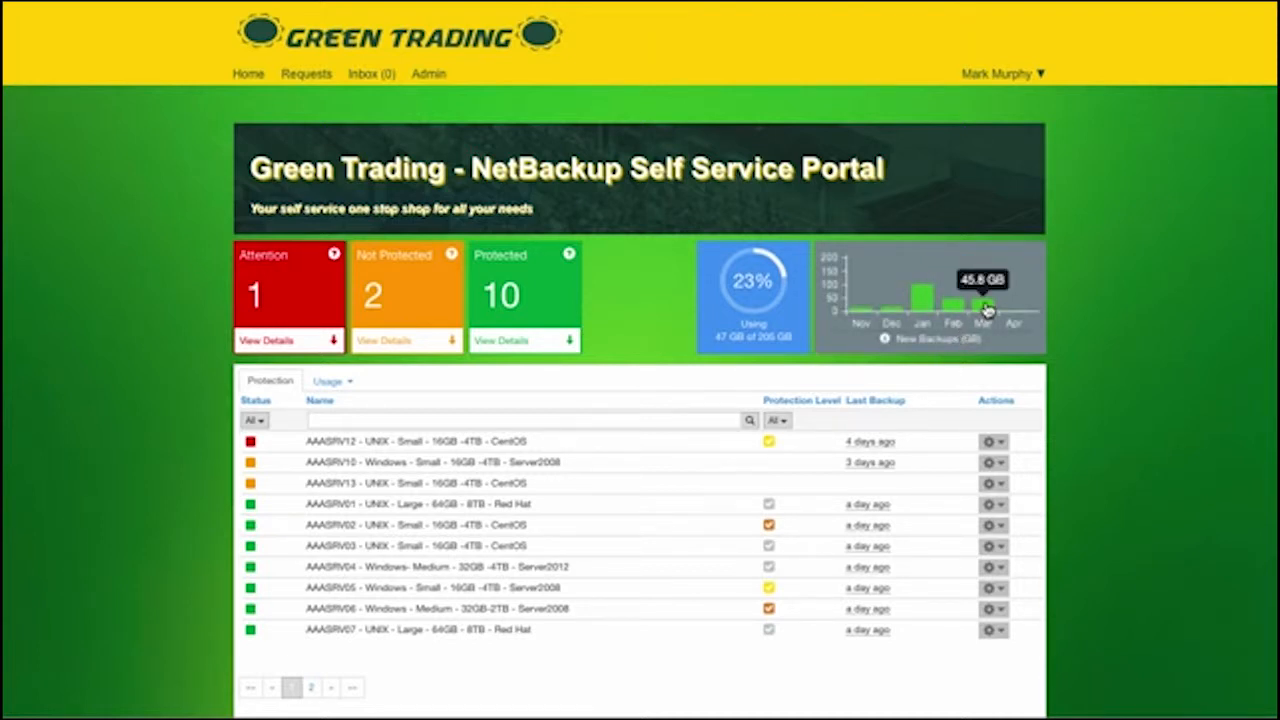
- Show March 2015 usage: new backups, used space and USD charges per machine
left_click(328, 380)
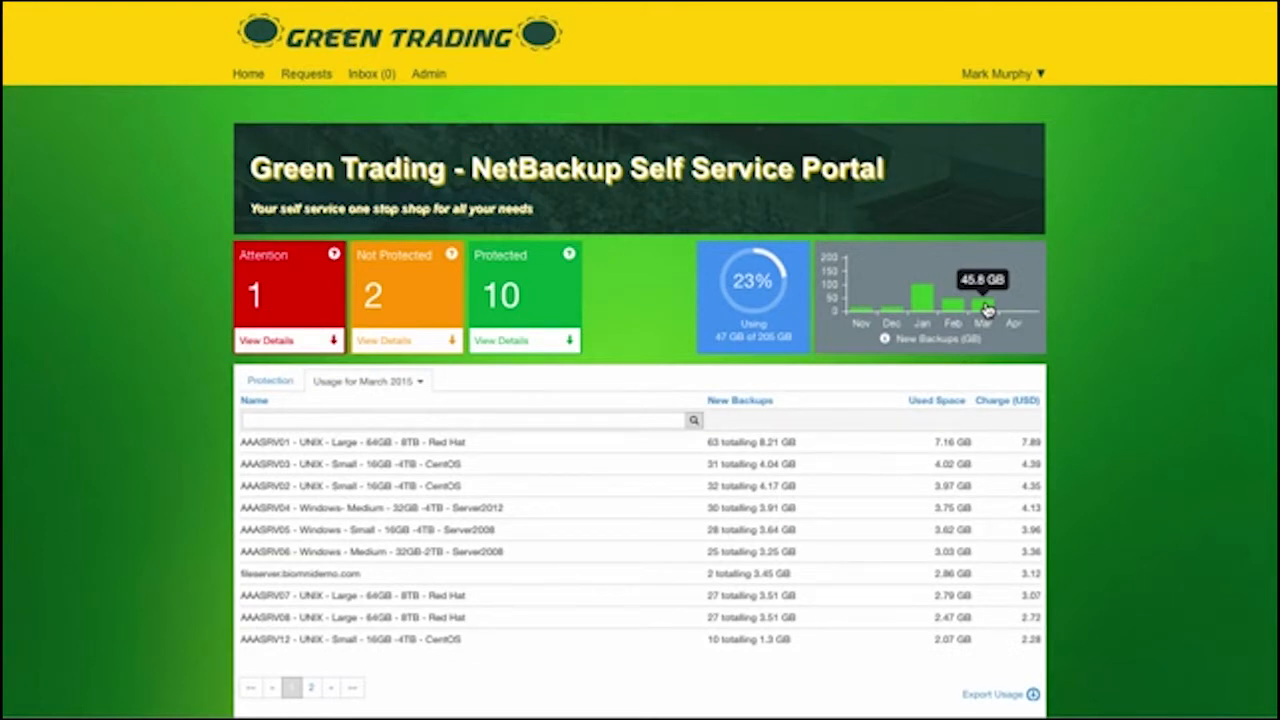
mouse_move(378, 588)
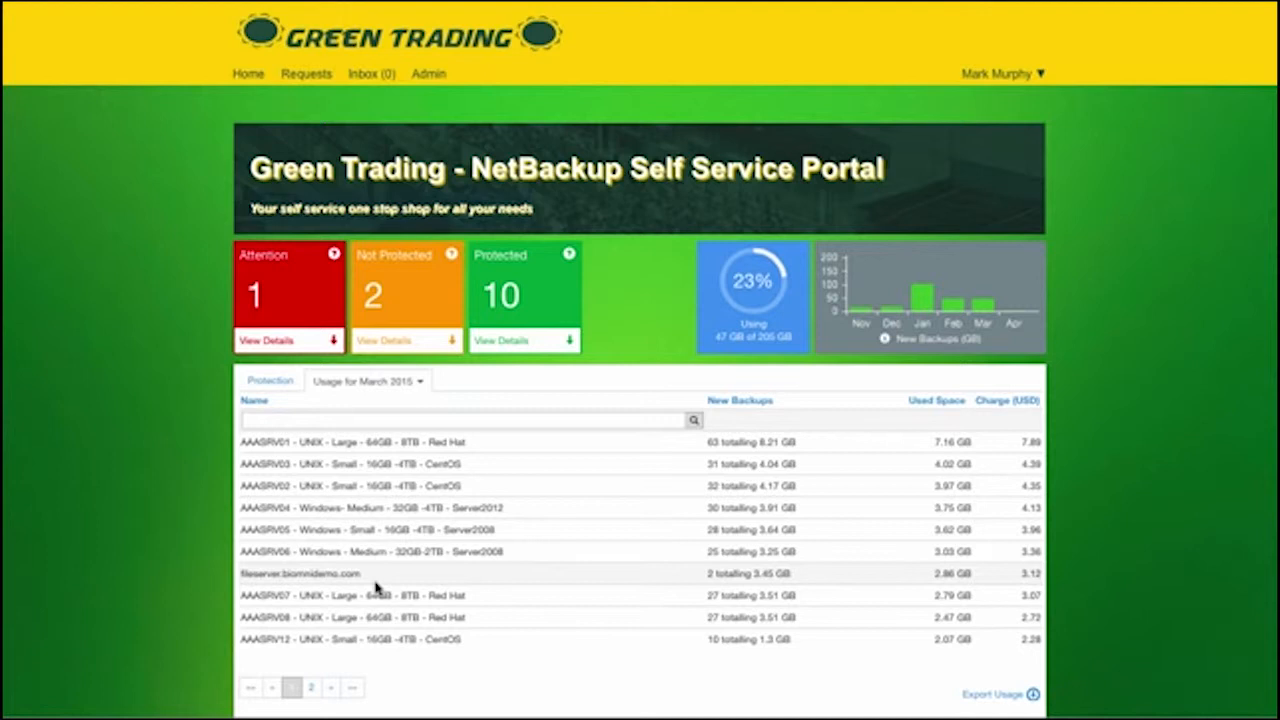
mouse_move(728, 518)
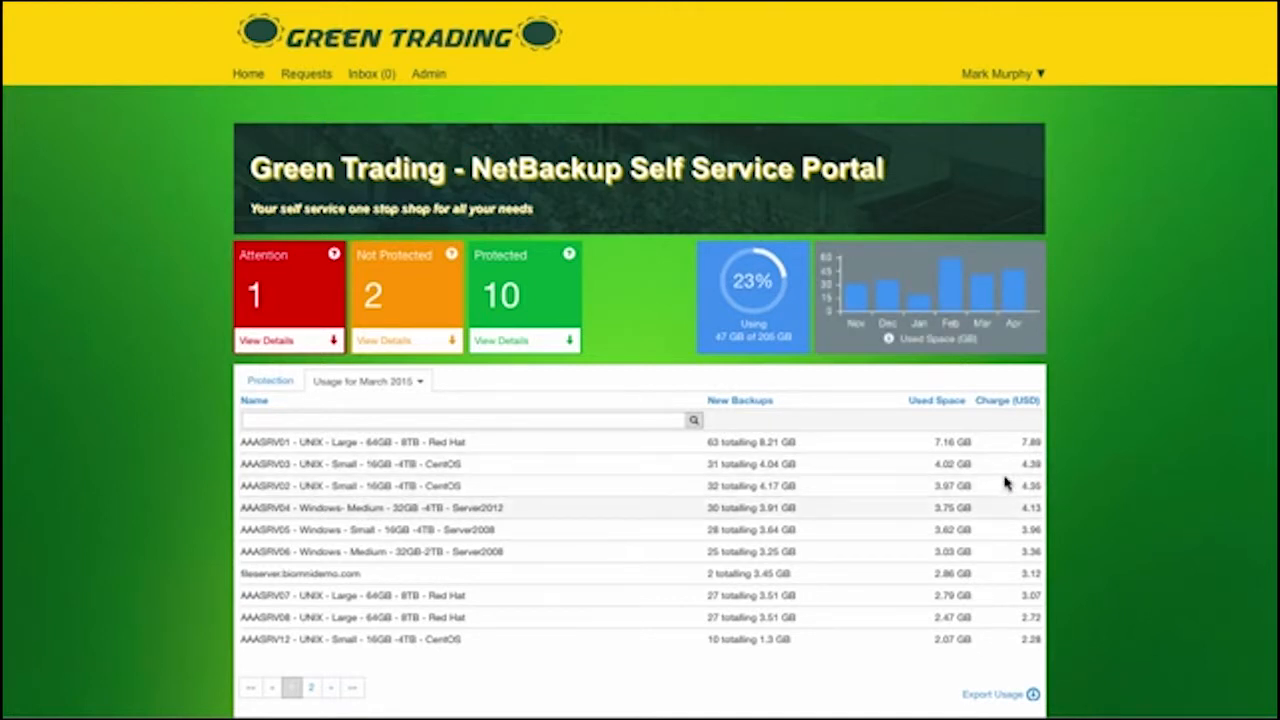
mouse_move(1002, 490)
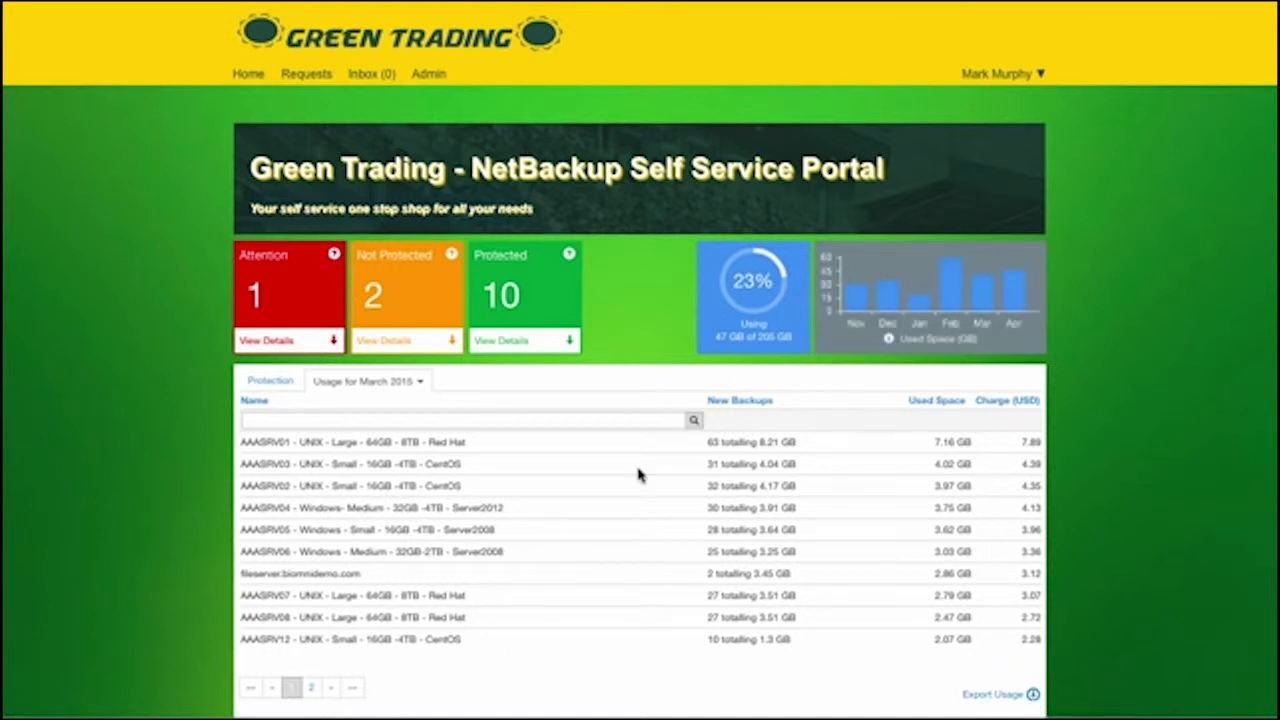
- Switch the usage month from March 2015 to February 2015
left_click(368, 381)
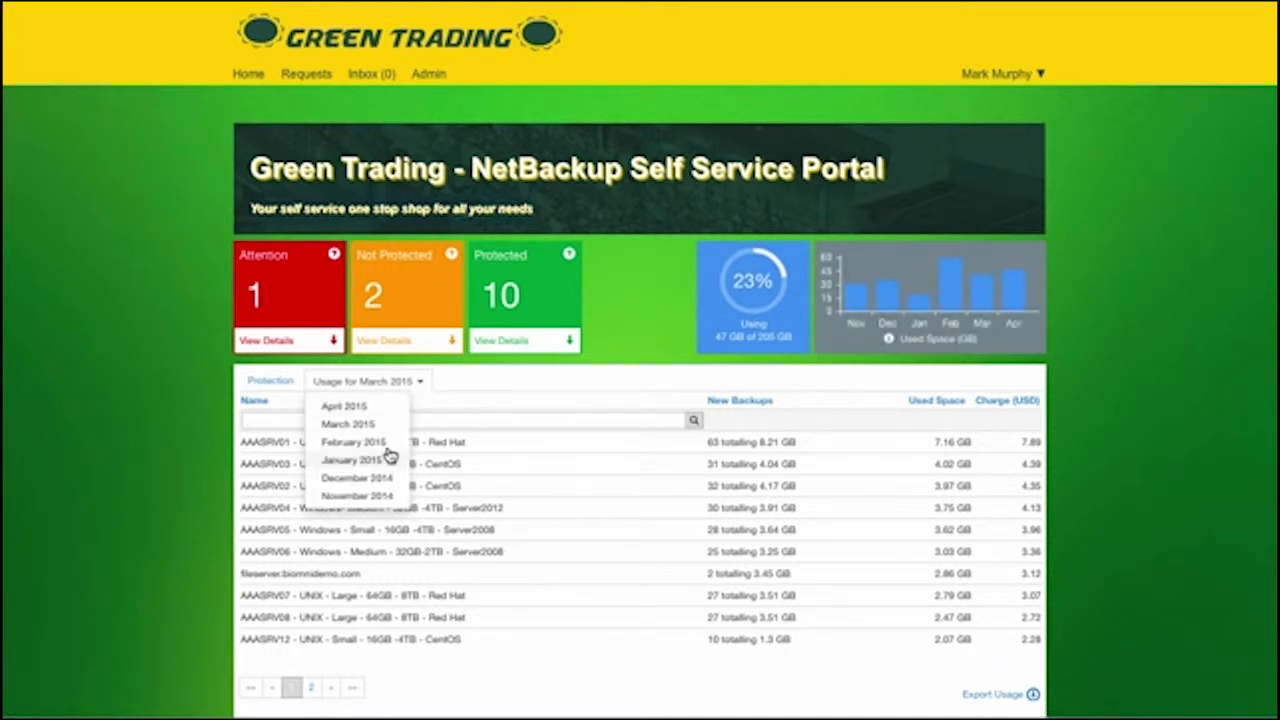
mouse_move(375, 442)
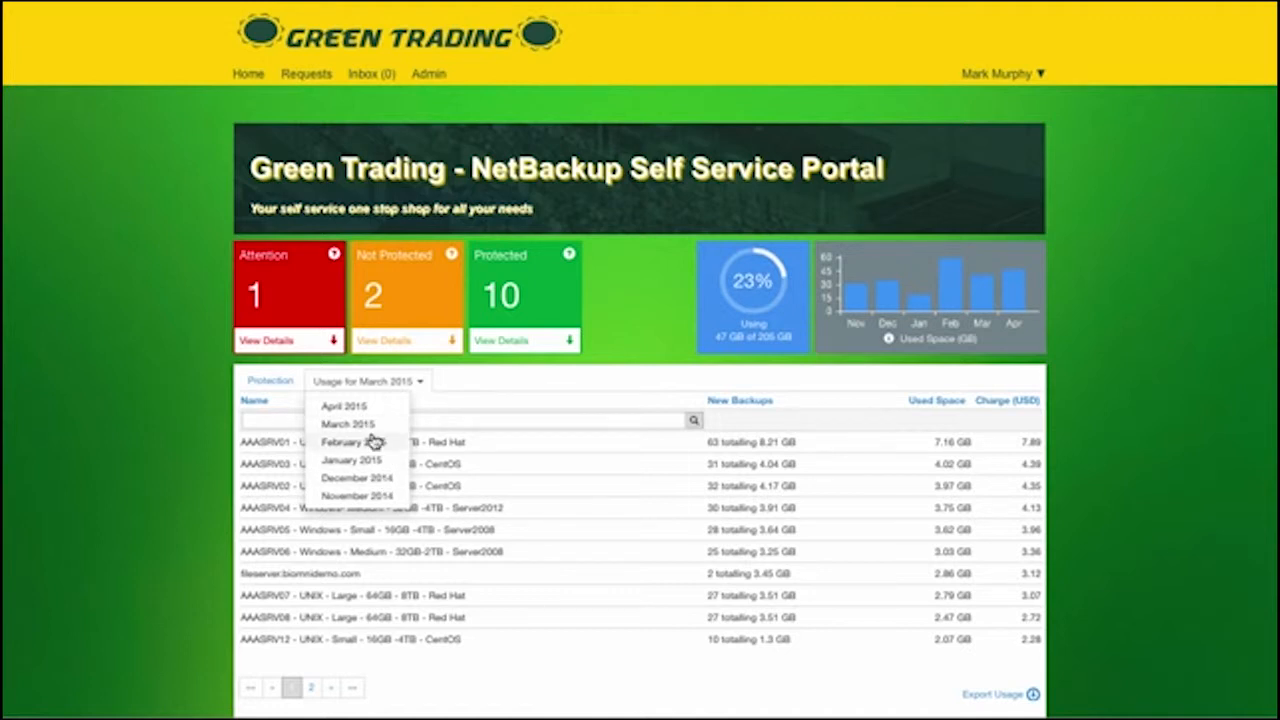
left_click(348, 442)
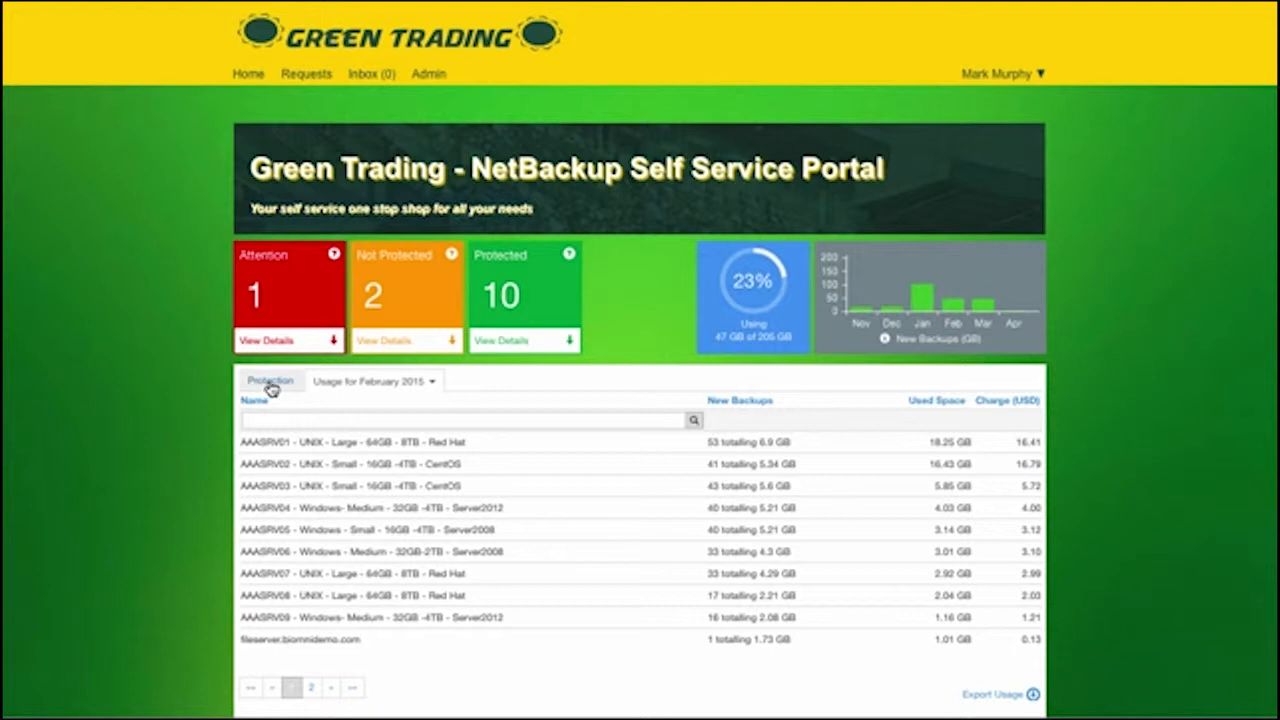
- Return to Protection and show AAASRV10's backup, restore and protection-level actions
left_click(270, 381)
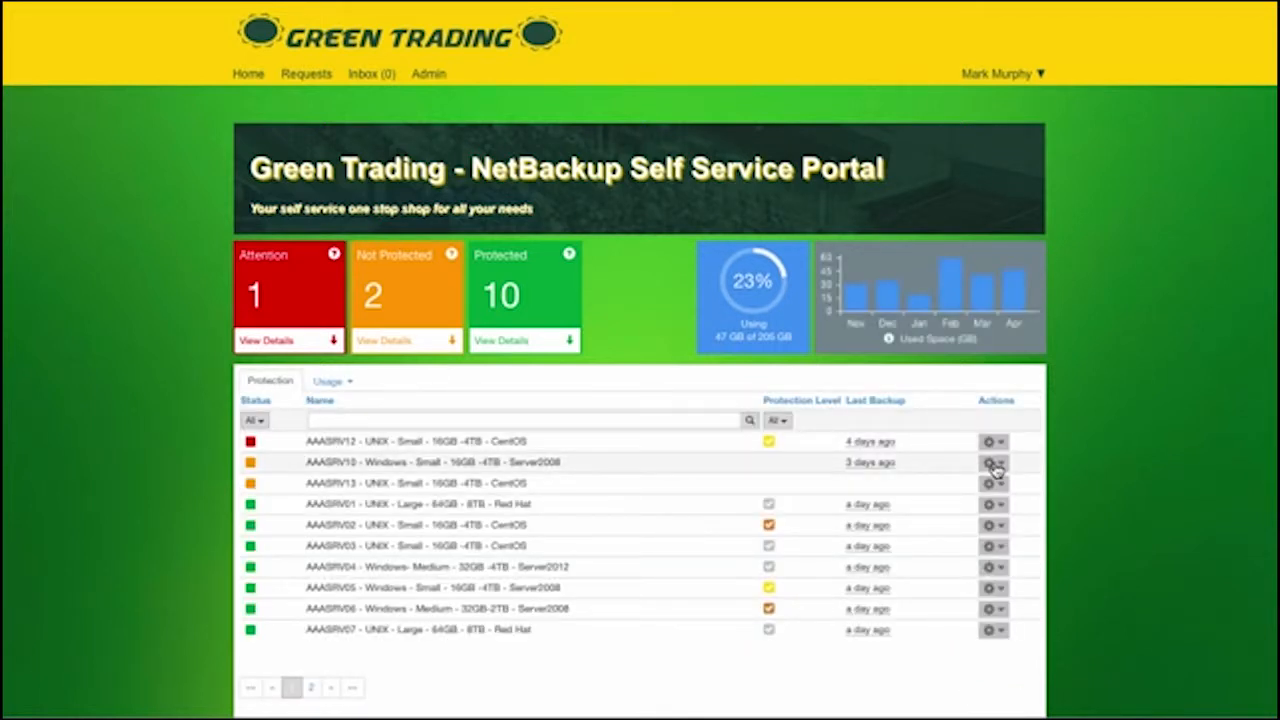
mouse_move(620, 476)
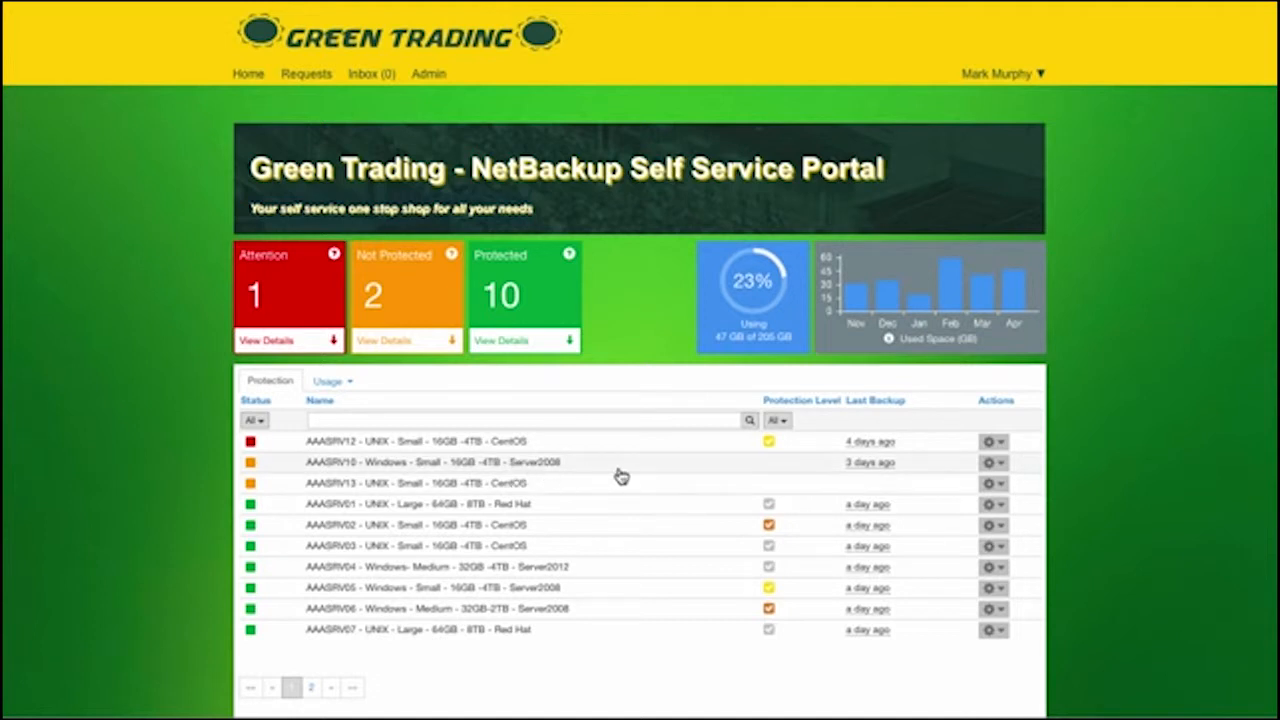
left_click(992, 462)
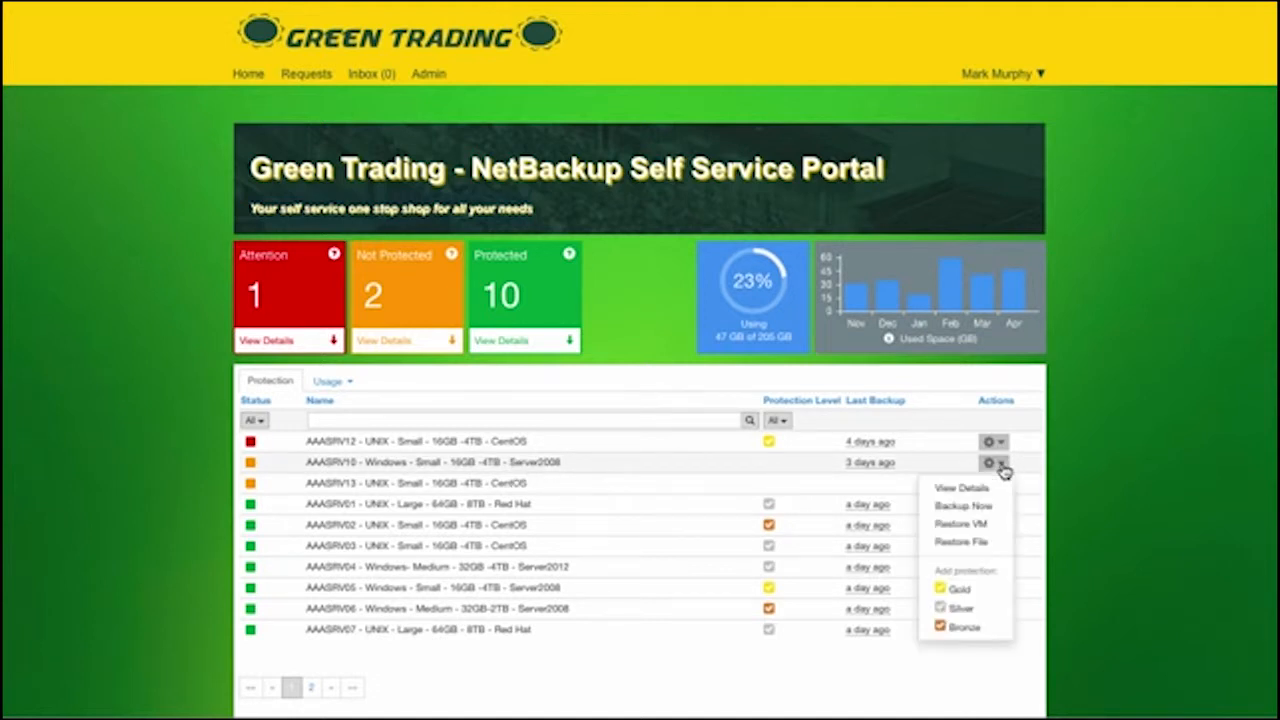
left_click(884, 338)
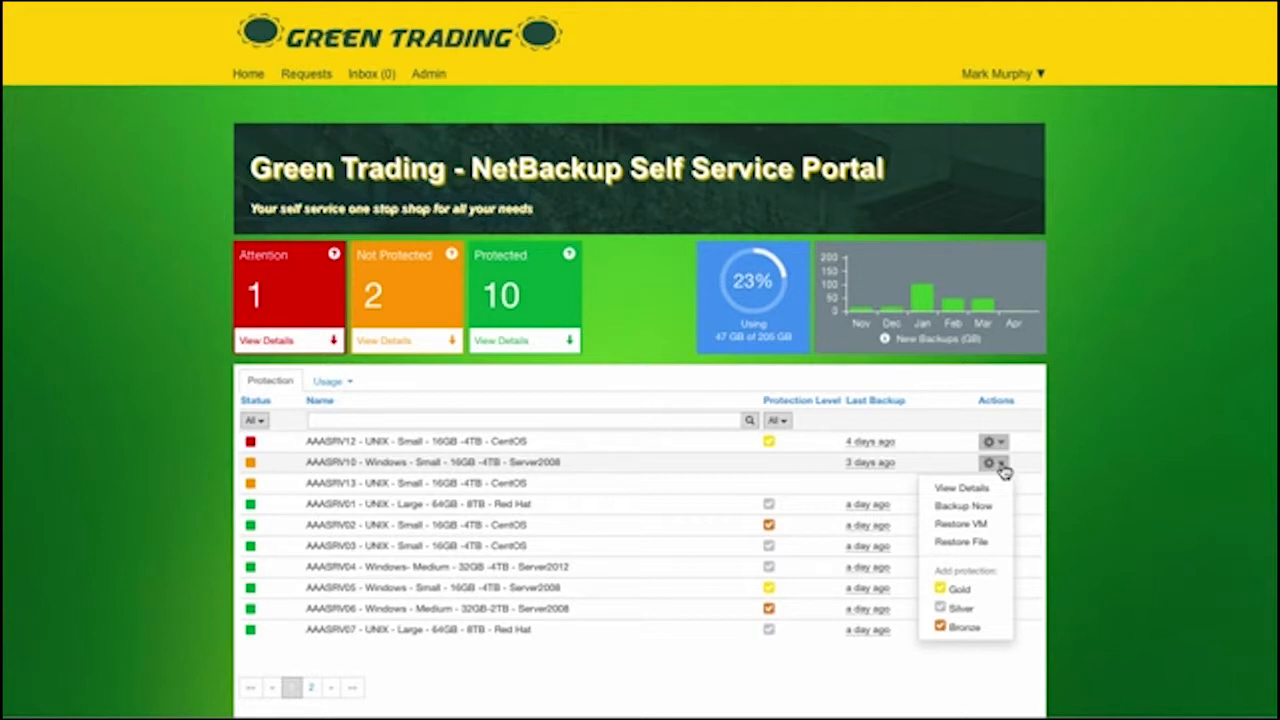
mouse_move(997, 506)
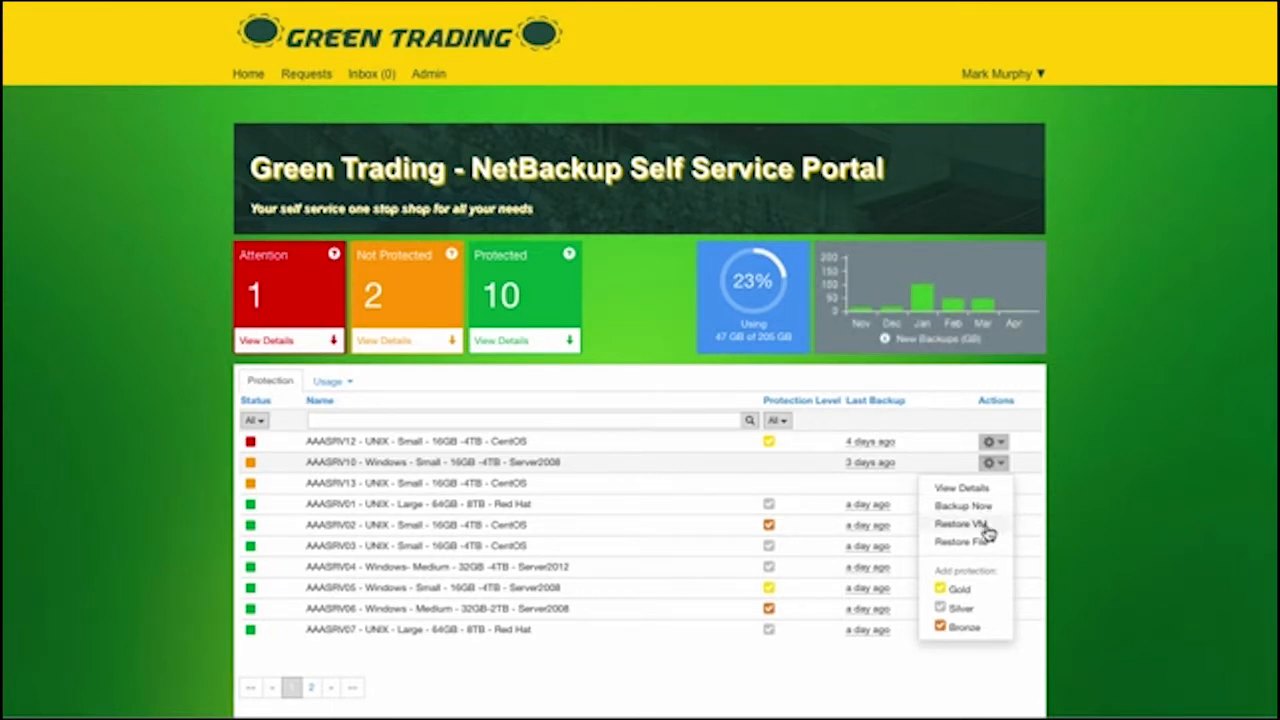
left_click(888, 338)
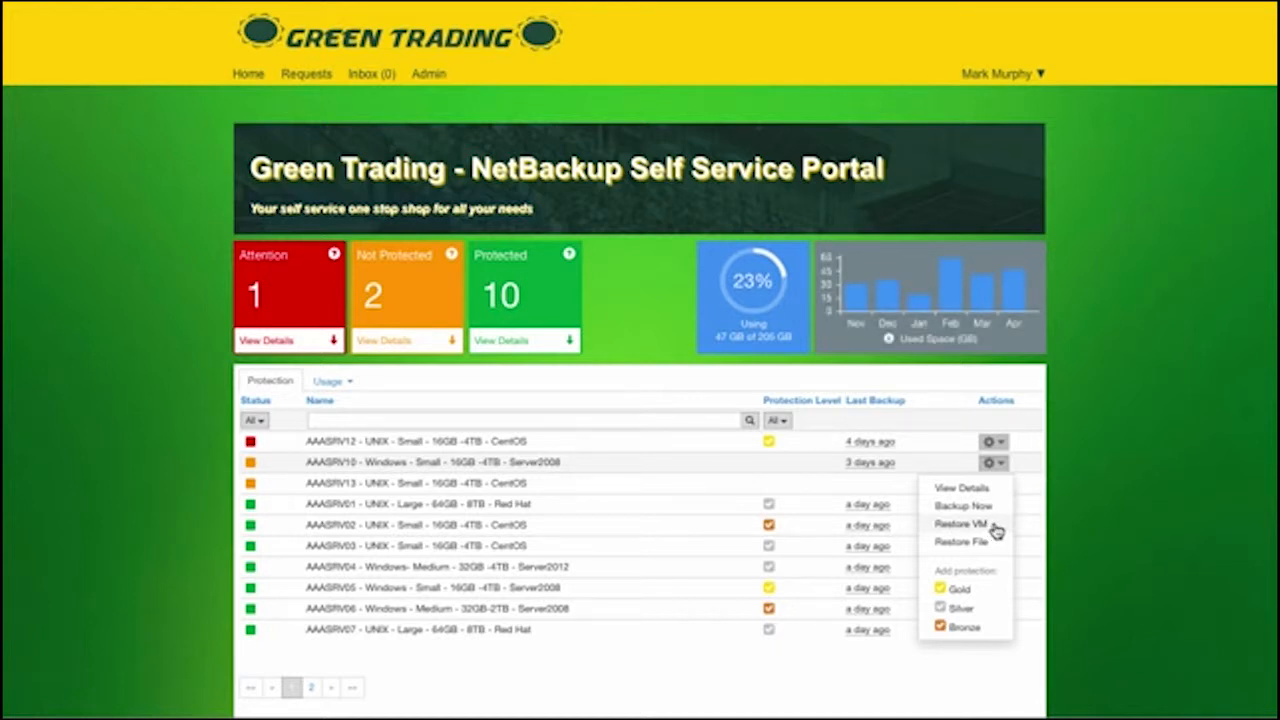
mouse_move(994, 551)
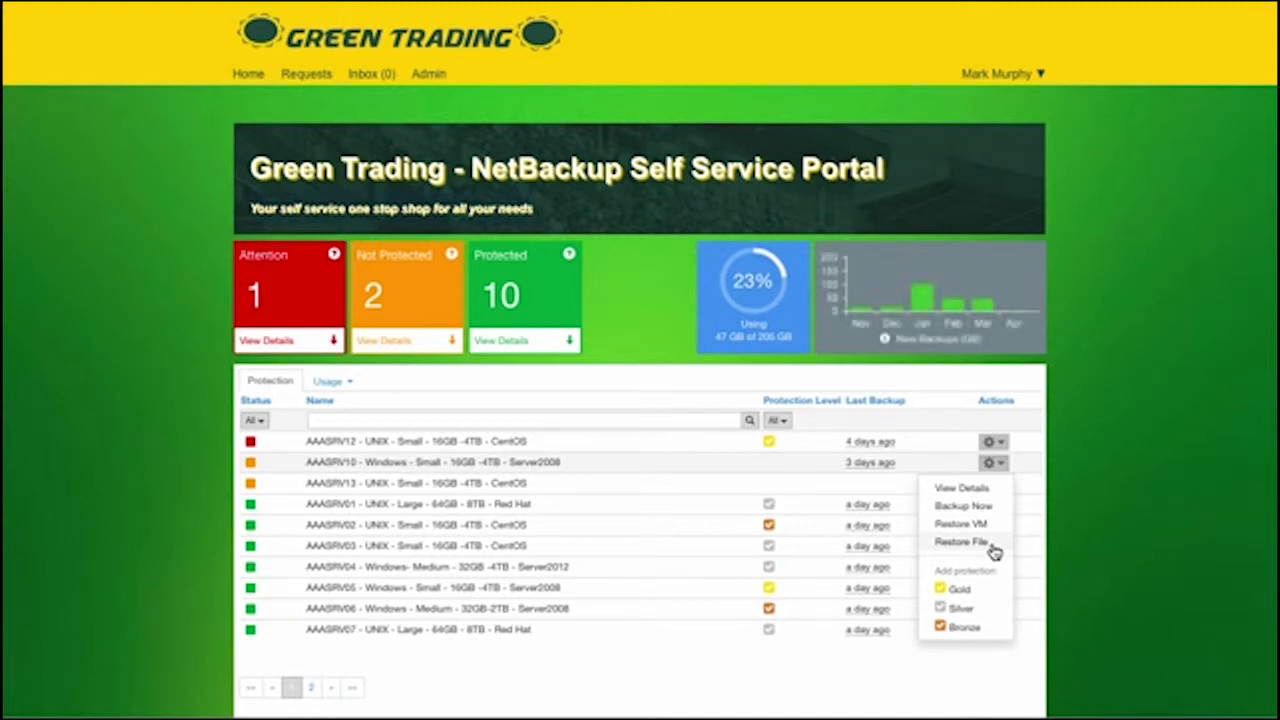
mouse_move(980, 581)
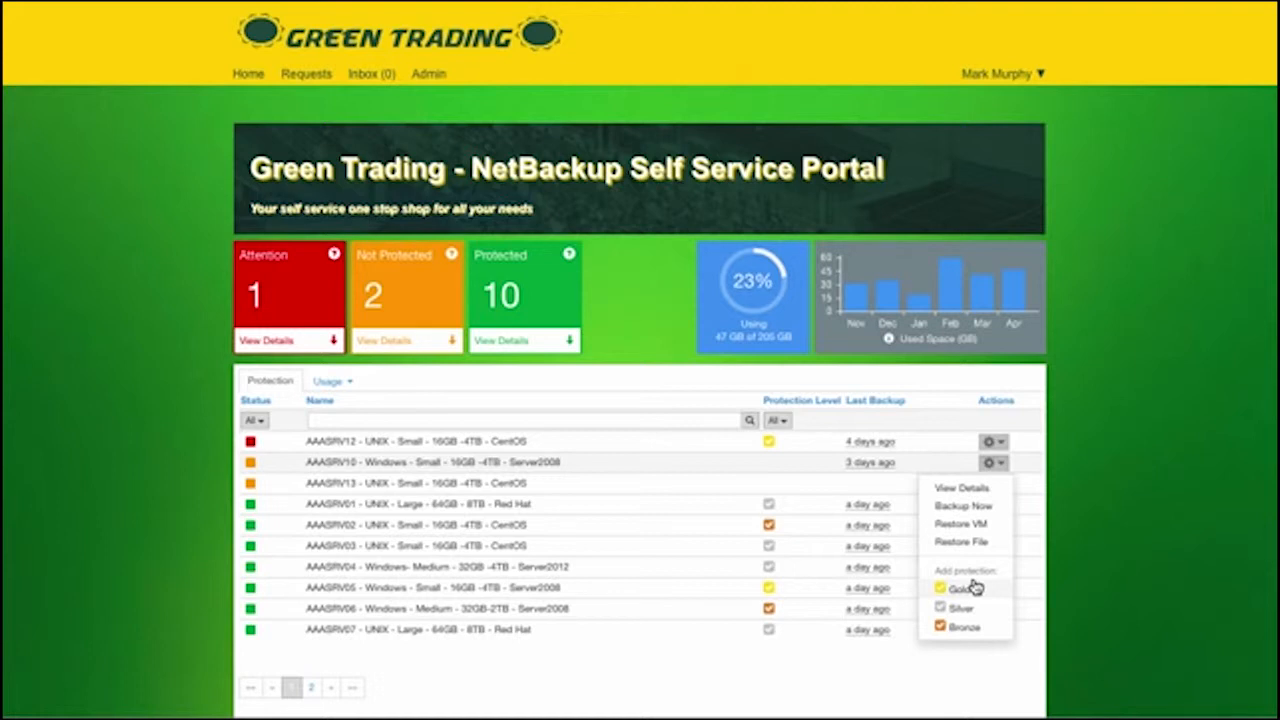
left_click(884, 338)
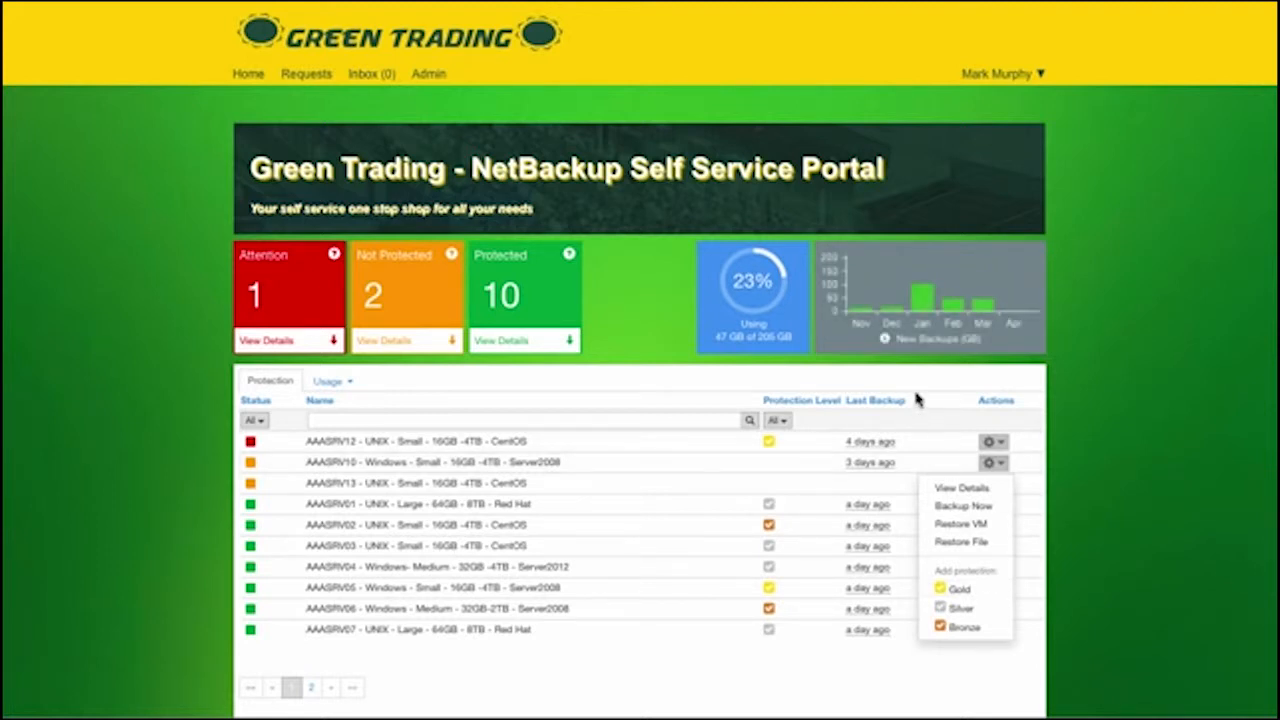
mouse_move(650, 350)
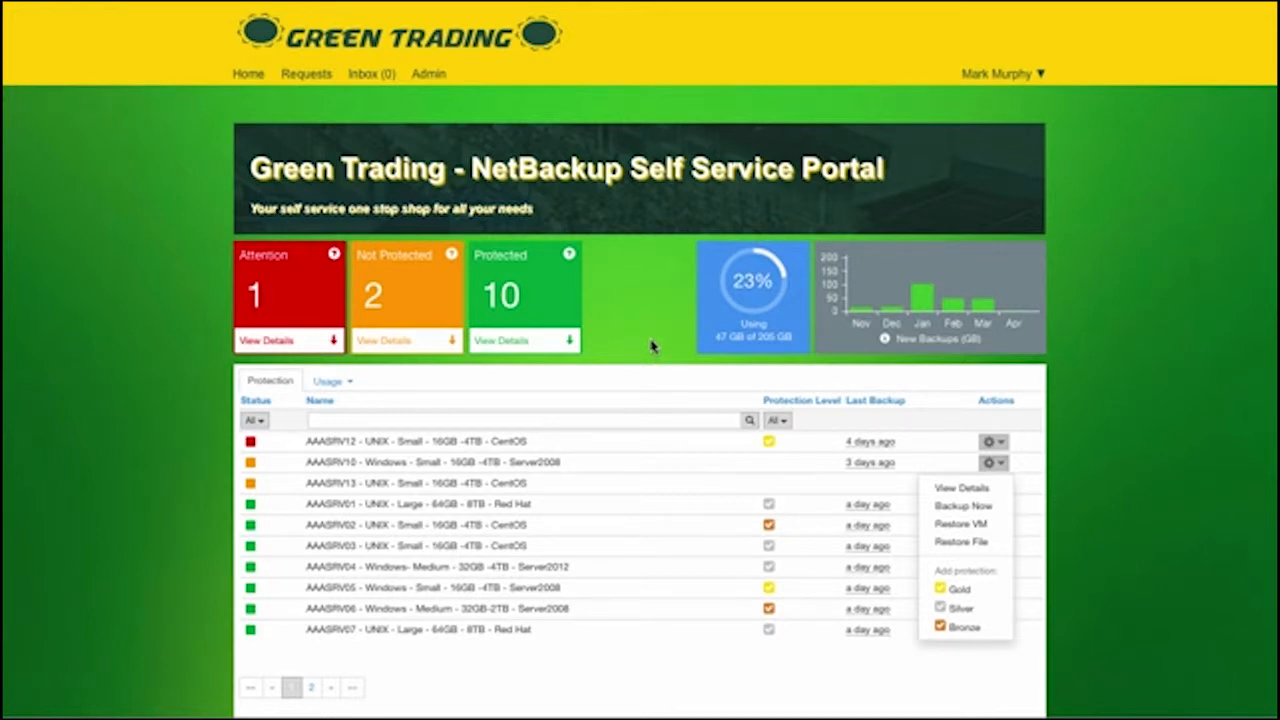
- Log out from the user name menu to switch to a second user
left_click(887, 339)
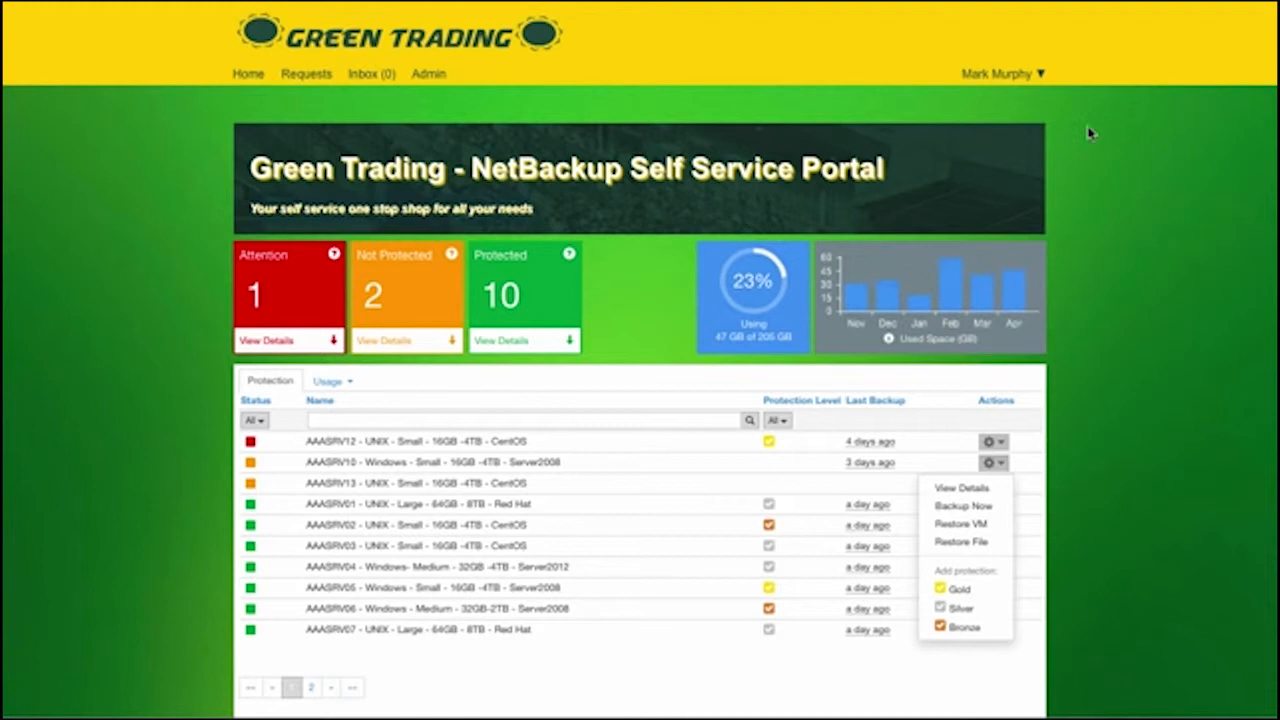
left_click(1003, 73)
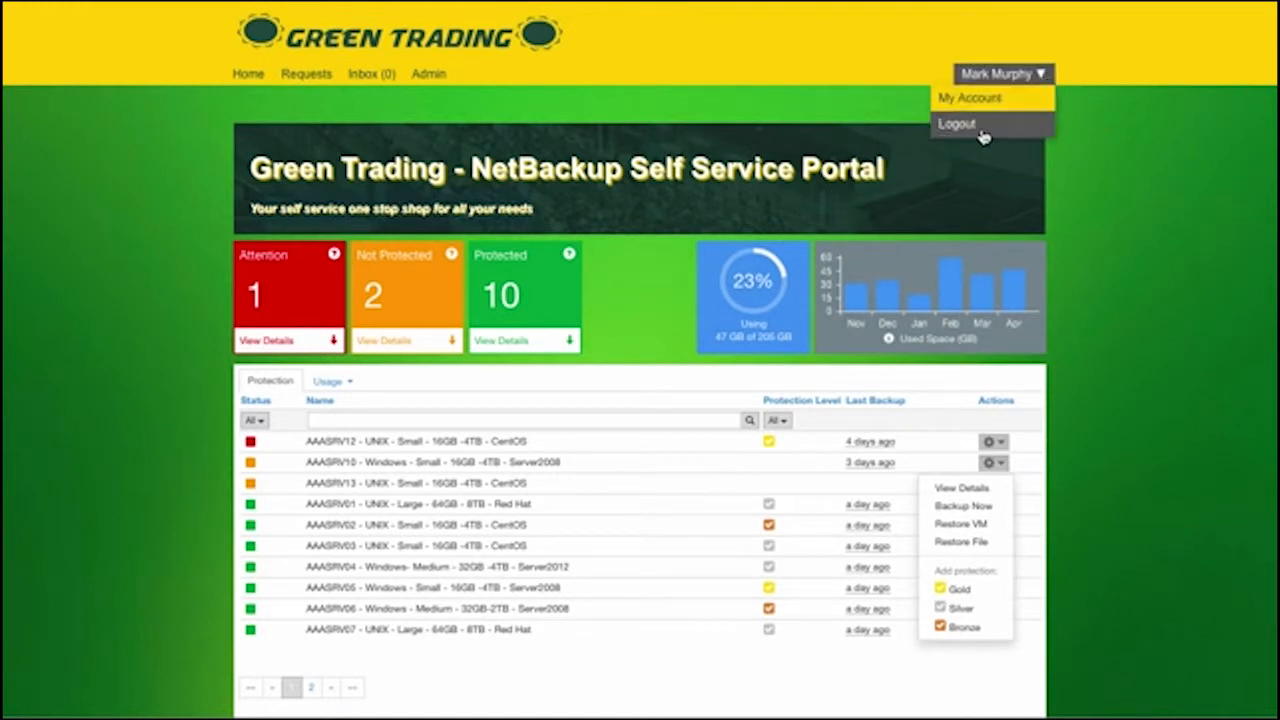
mouse_move(983, 130)
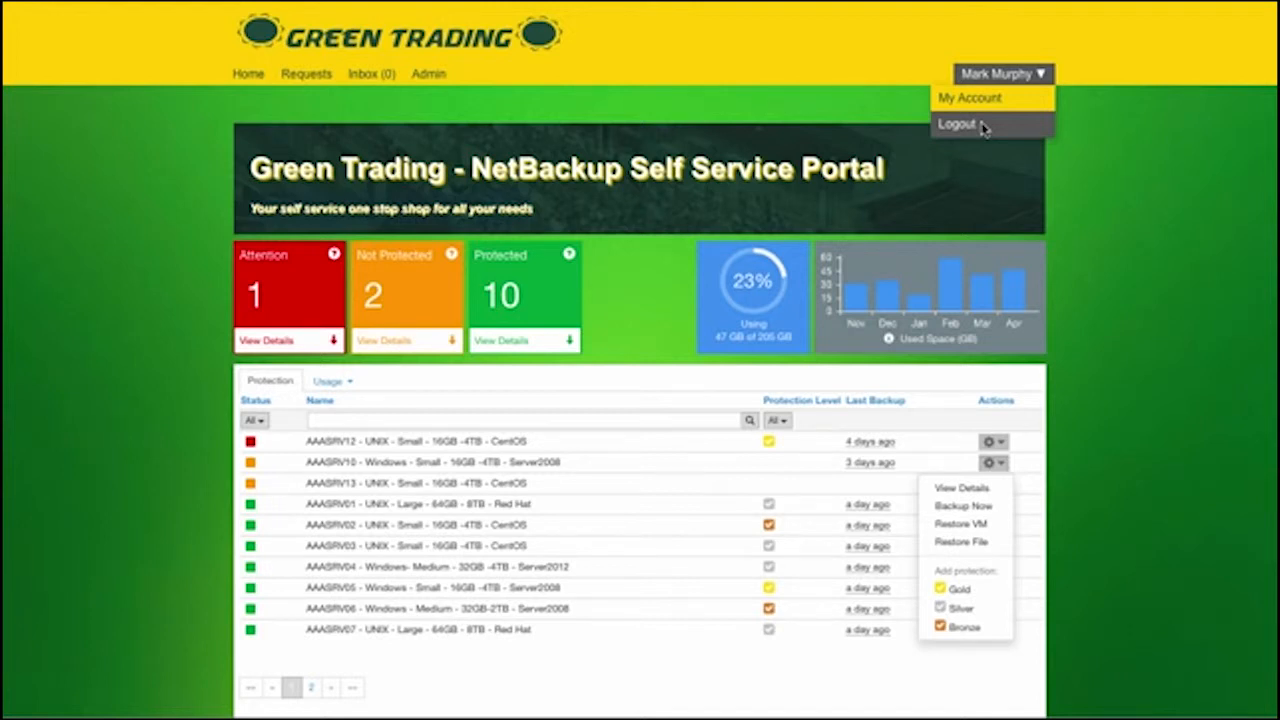
left_click(957, 123)
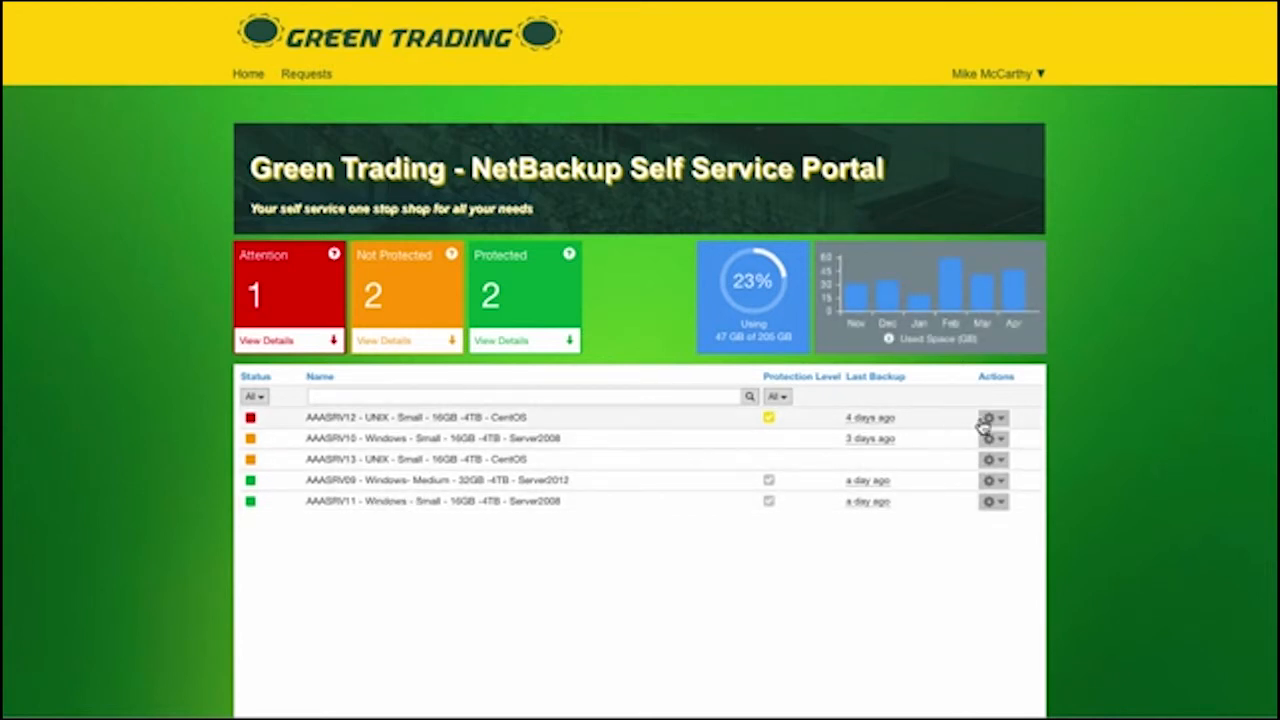
- Show AAASRV10's restricted actions menu: only View Details and Restore File
left_click(992, 418)
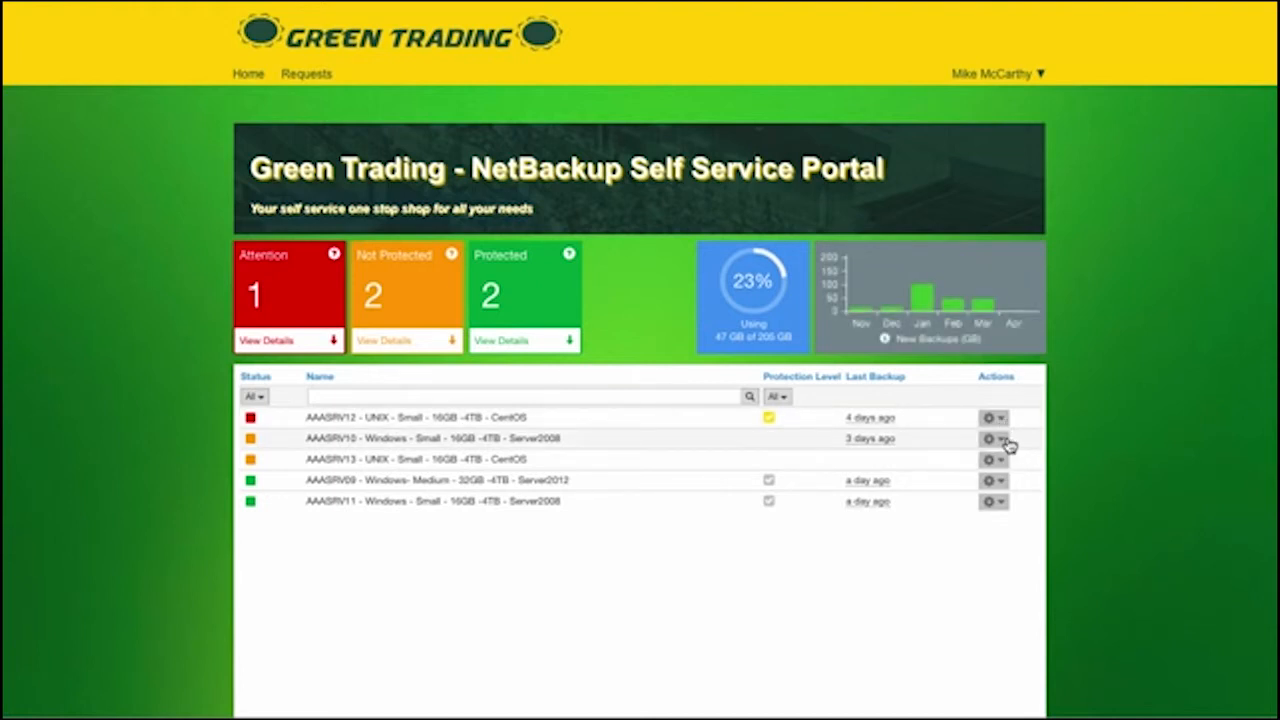
left_click(991, 438)
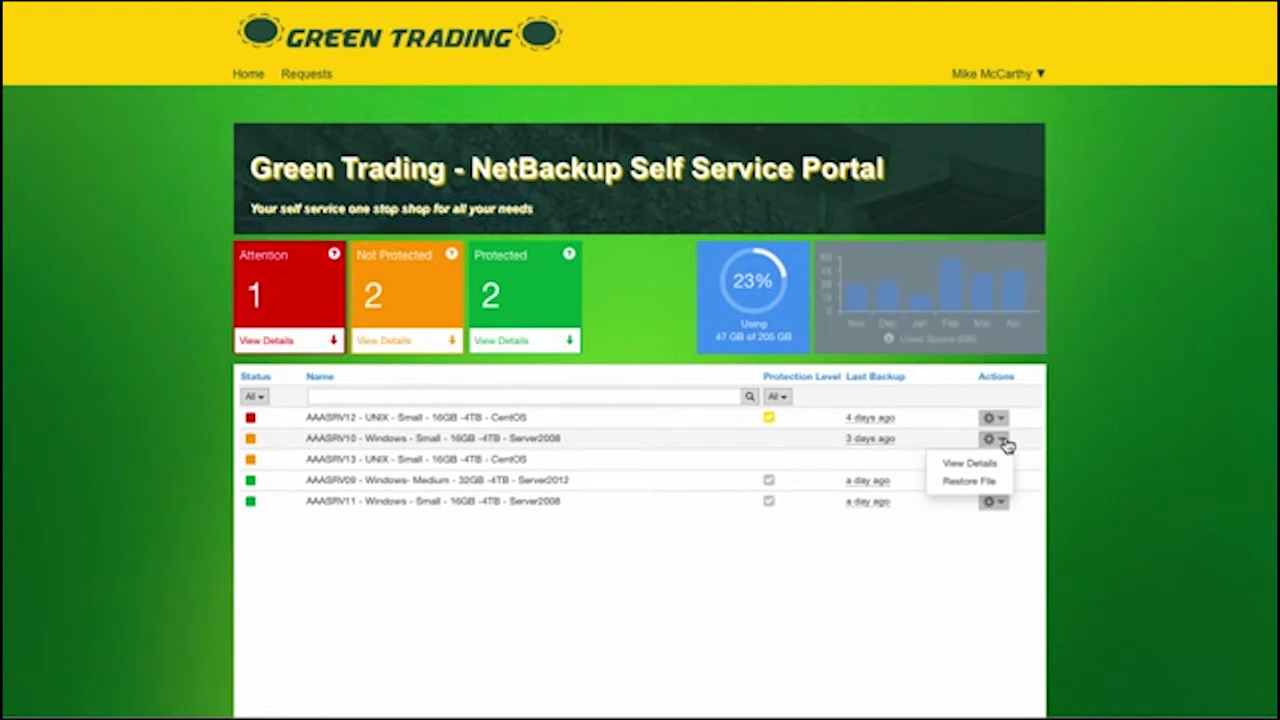
mouse_move(992, 488)
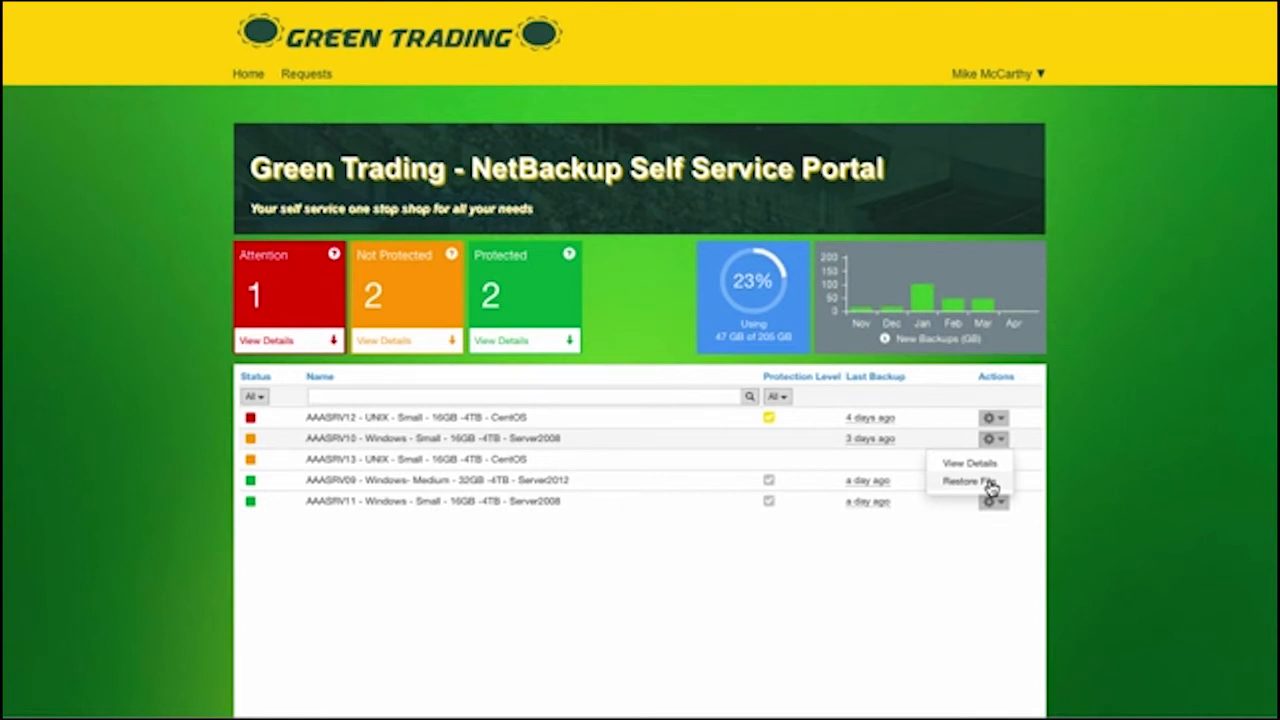
left_click(884, 338)
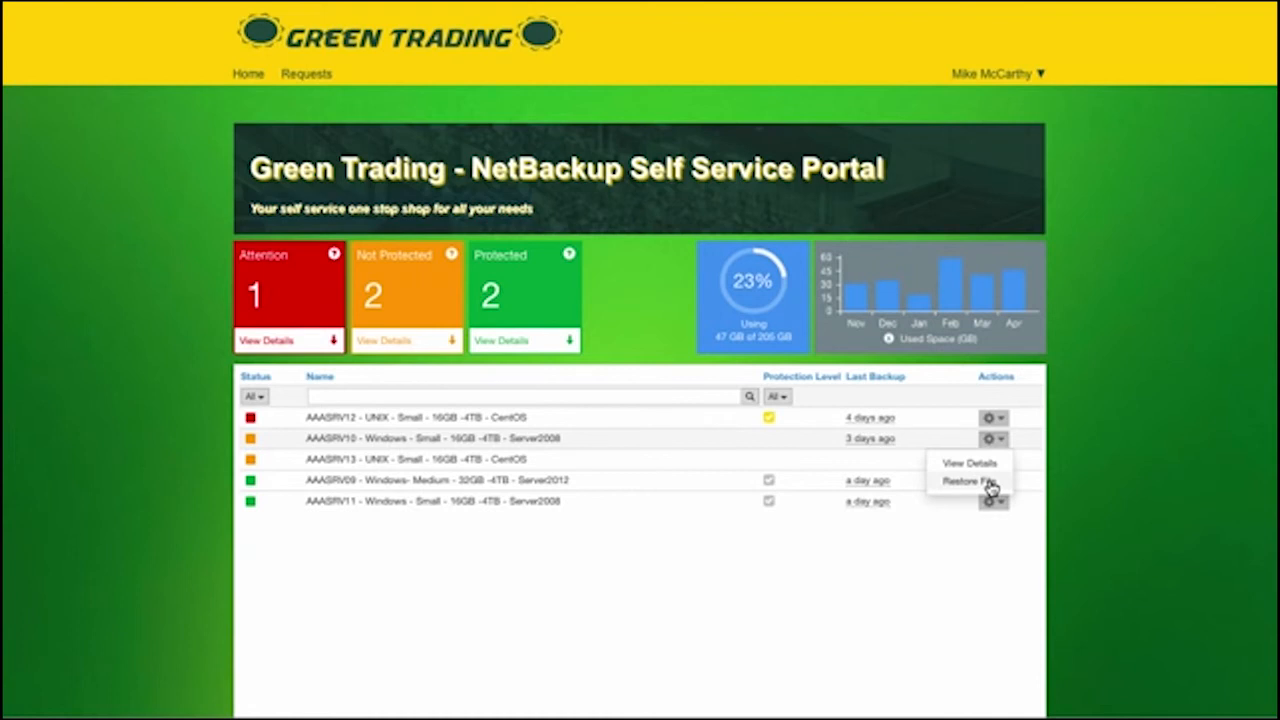
mouse_move(949, 303)
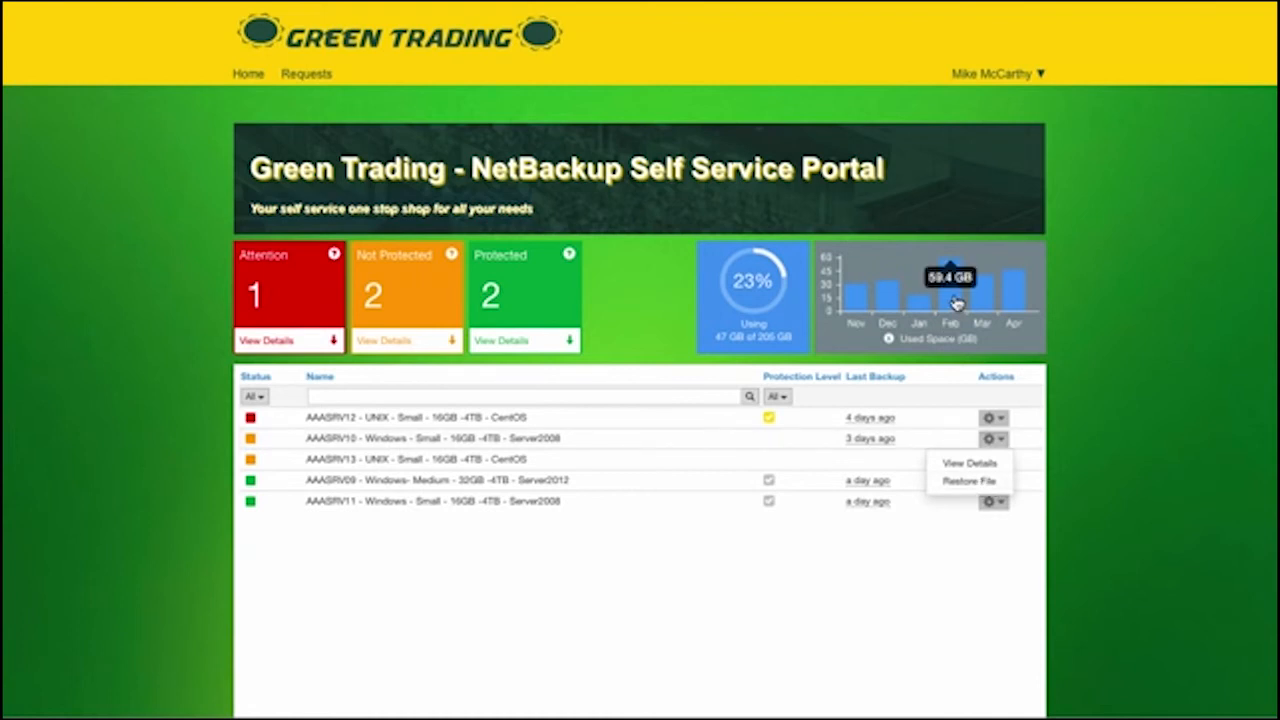